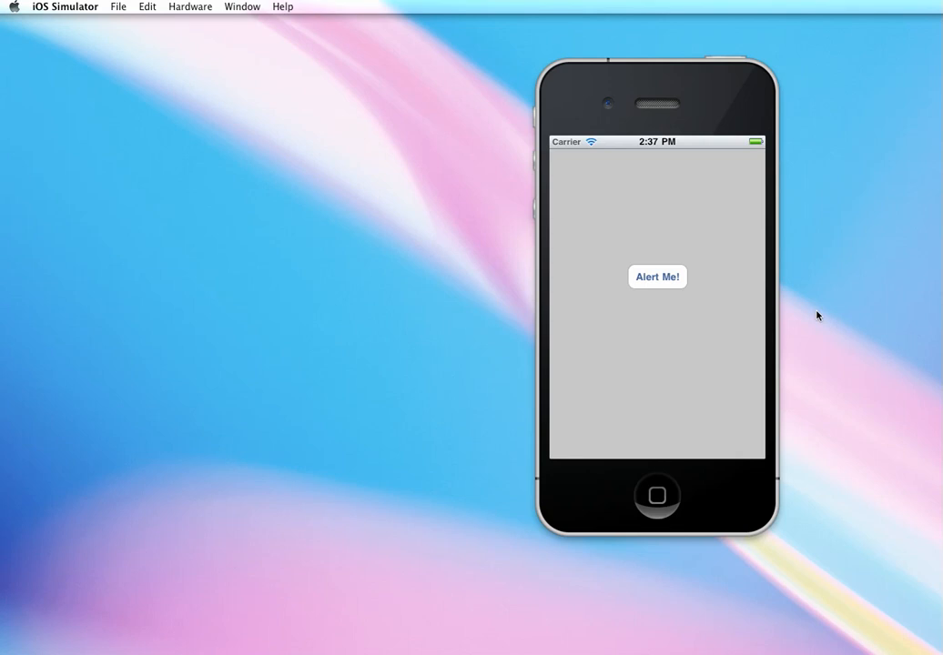
mouse_move(637, 98)
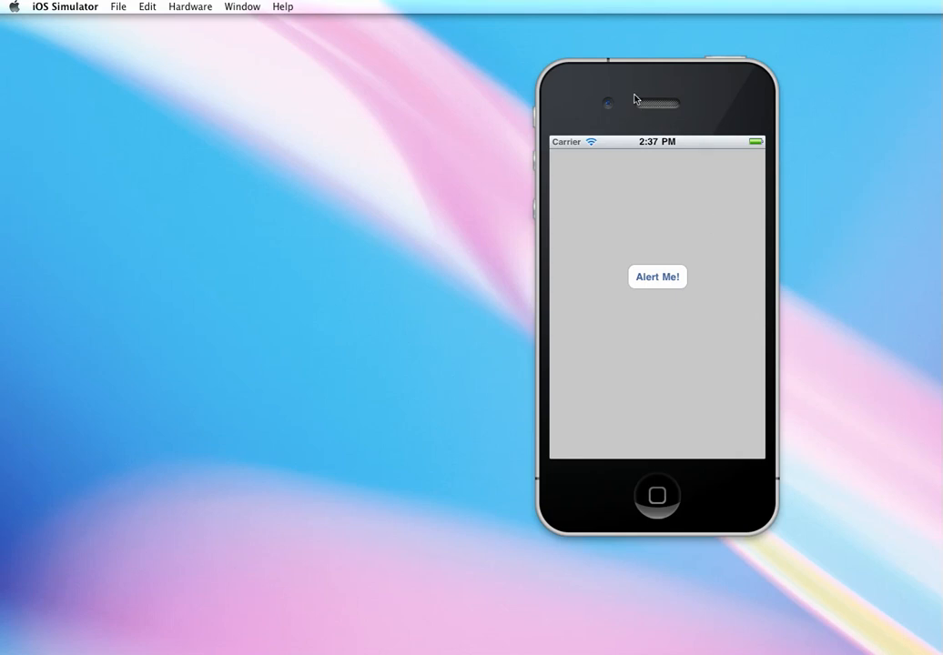
mouse_move(701, 278)
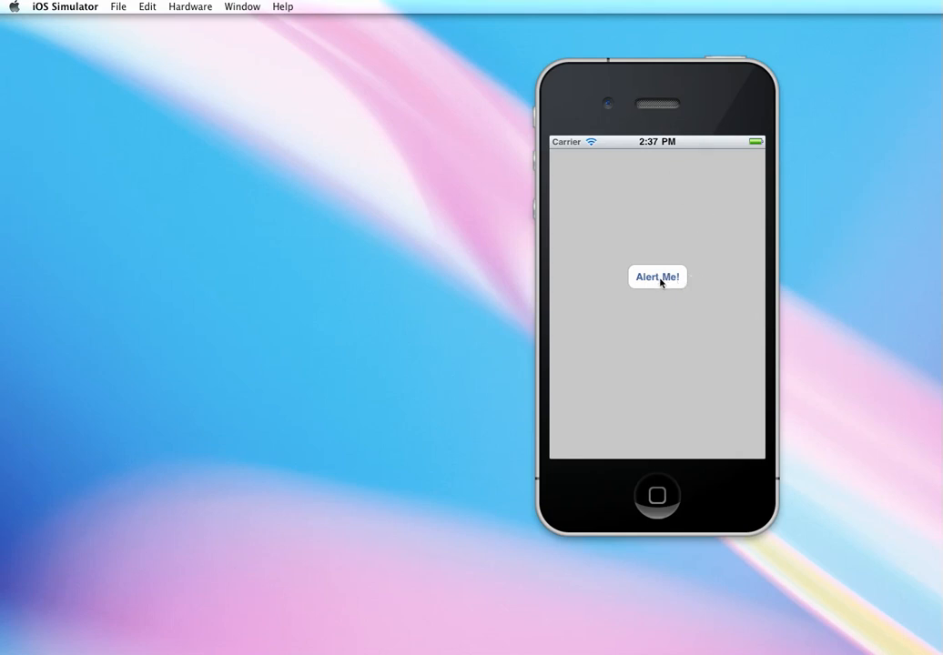
Step: Tap Alert Me! in the running app to show the "Here's a title" alert
click(661, 277)
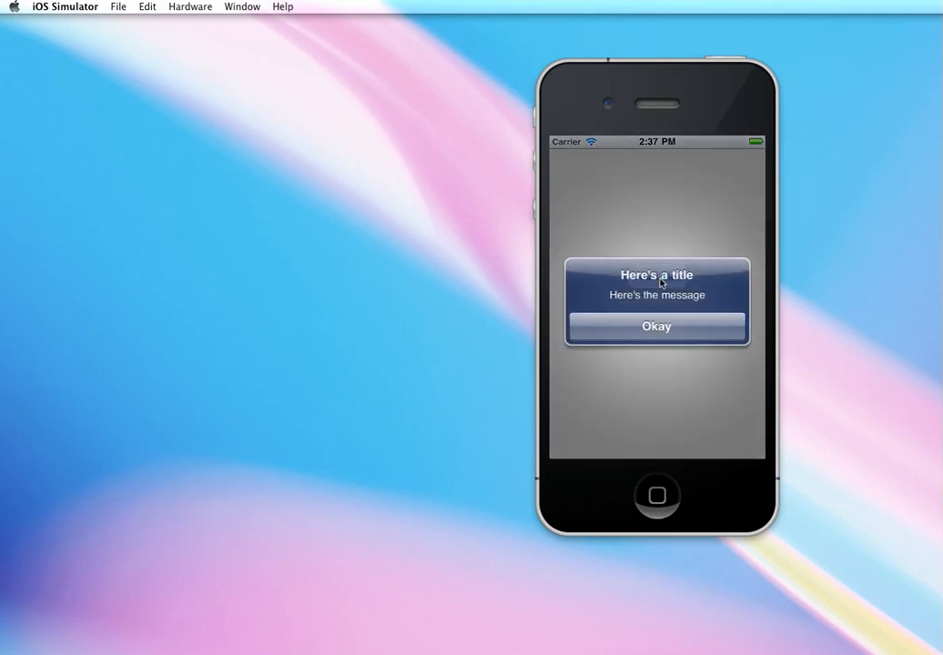
mouse_move(616, 355)
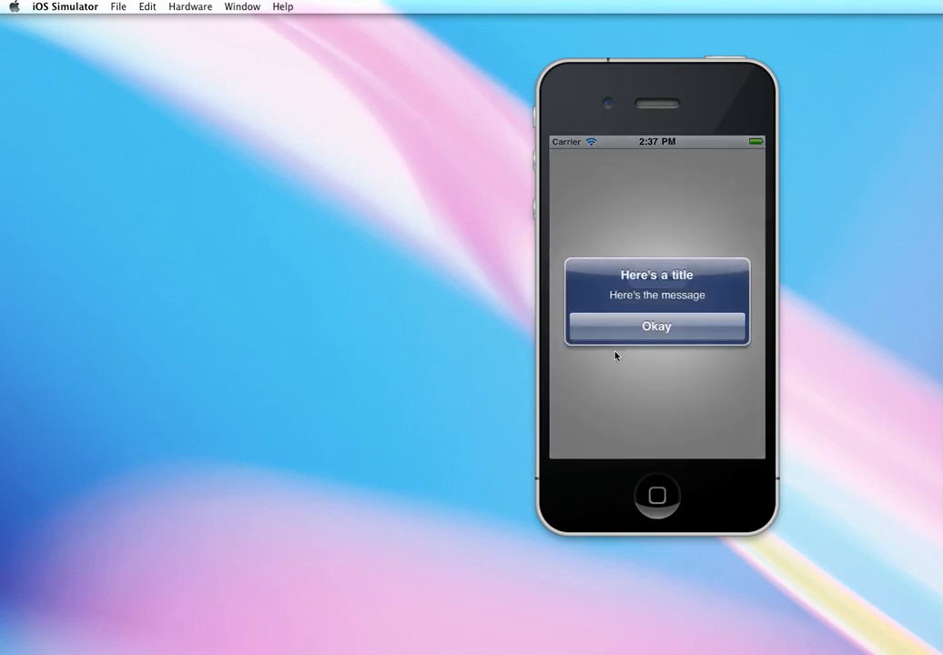
mouse_move(606, 280)
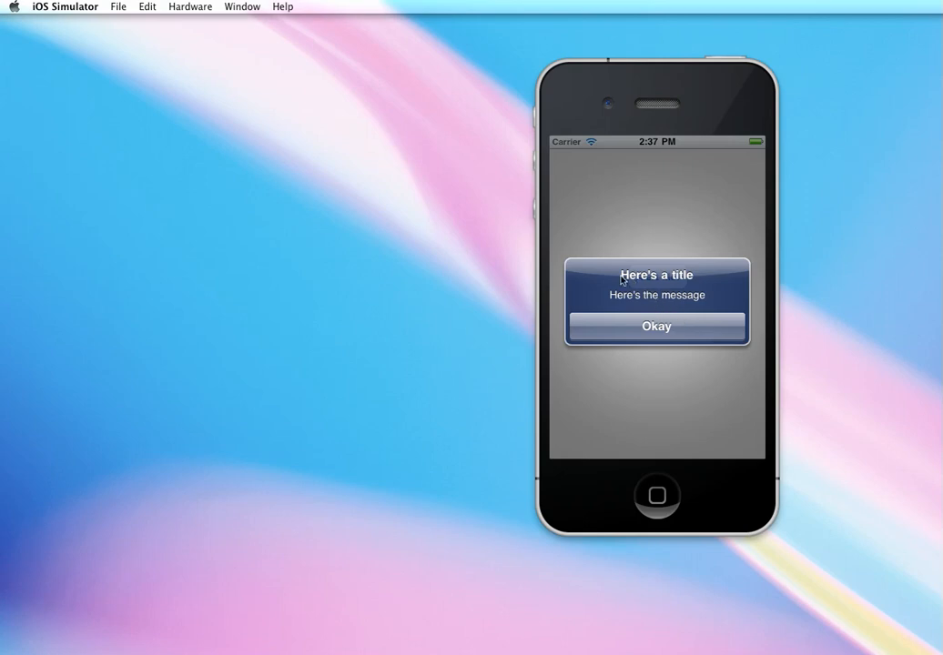
mouse_move(666, 300)
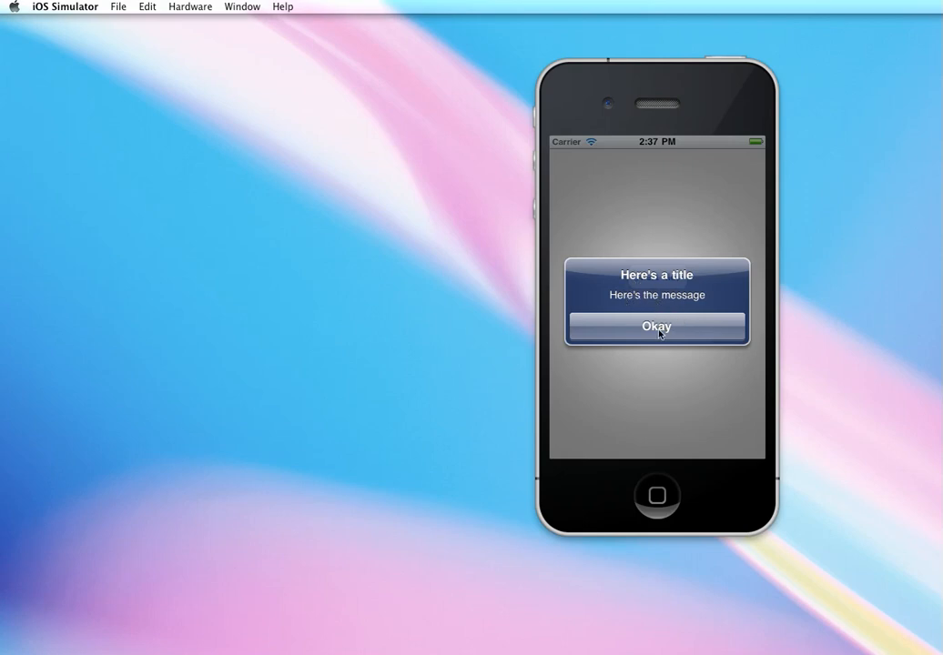
mouse_move(679, 402)
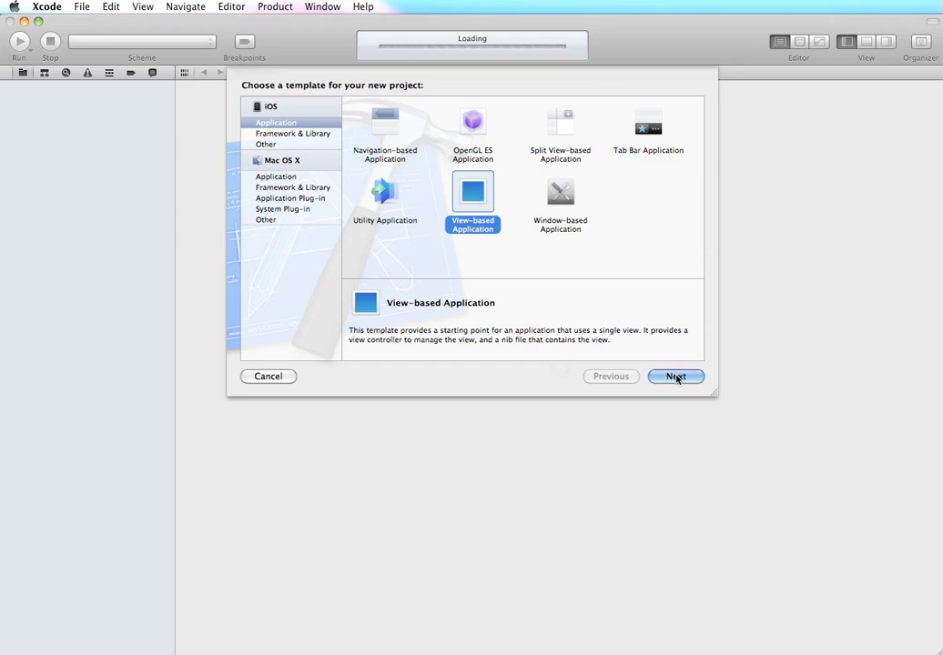
Step: Continue with the View-based Application template and name the product alertMe
click(676, 377)
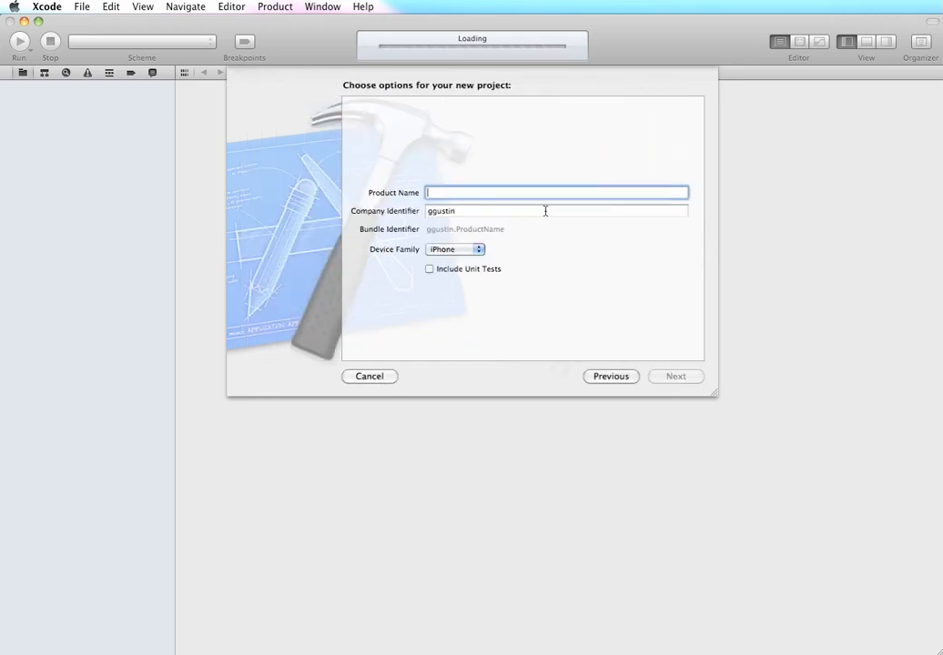
text(alertMe)
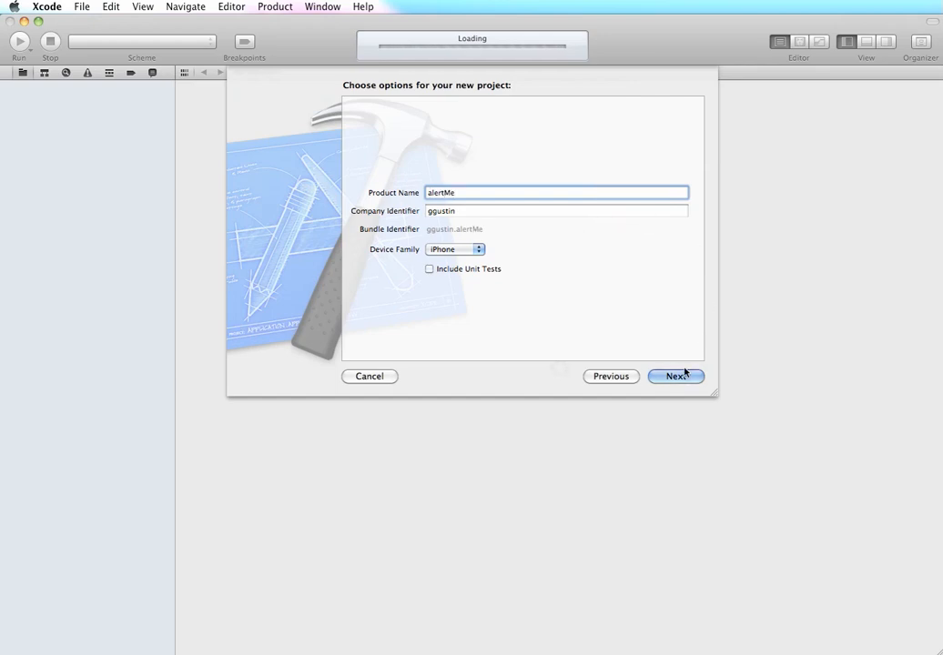
click(678, 375)
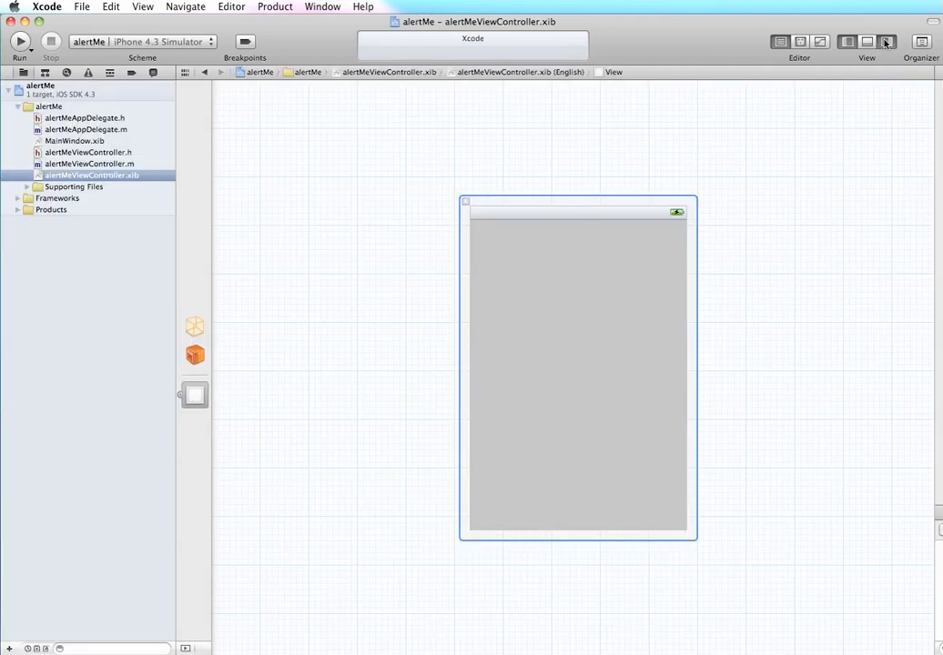
Step: Place a Round Rect Button in the view centre and title it Alert Me!
click(881, 44)
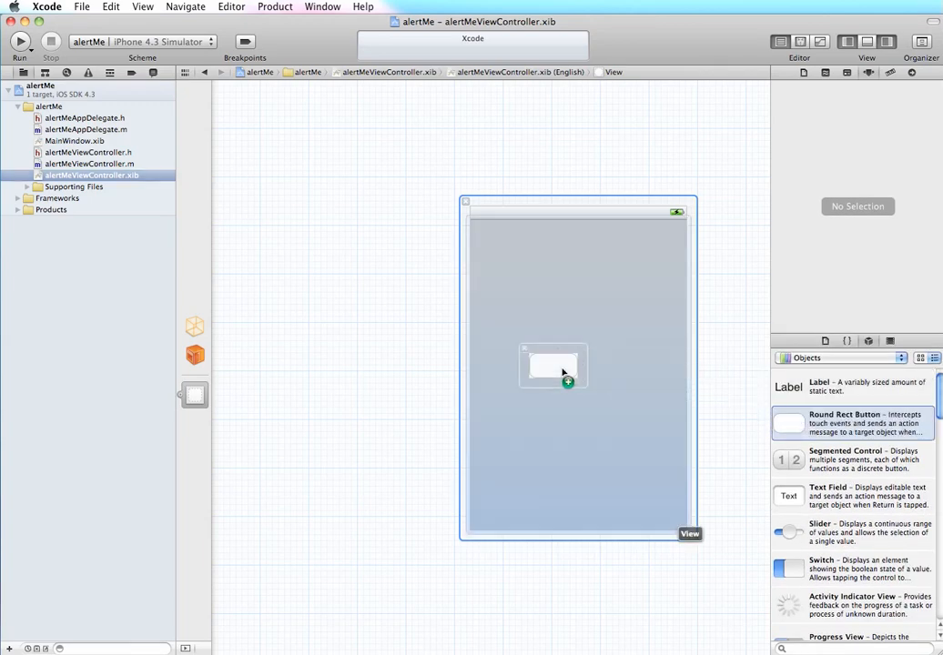
drag(554, 364, 573, 375)
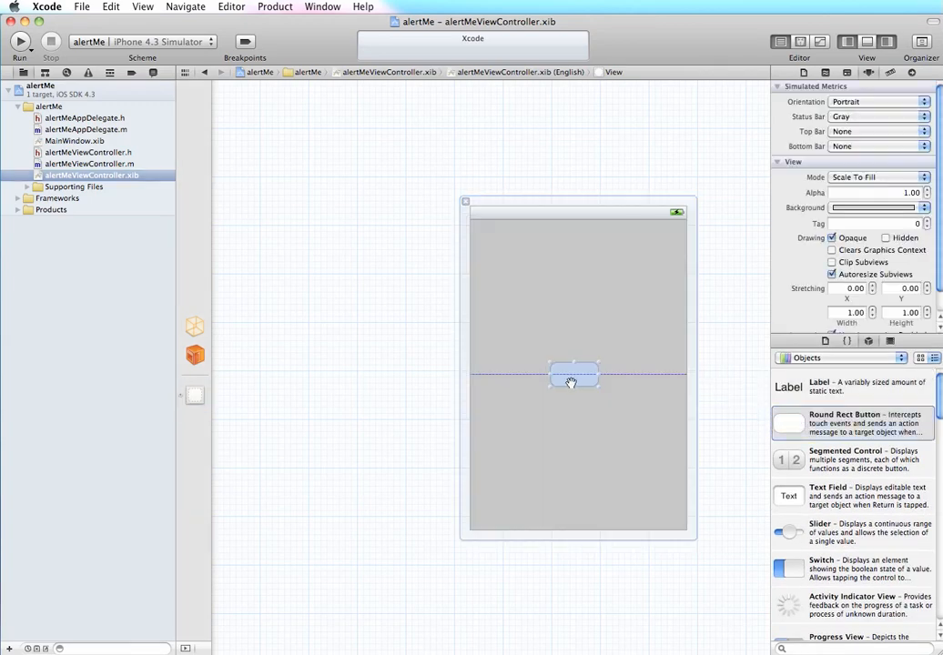
click(576, 381)
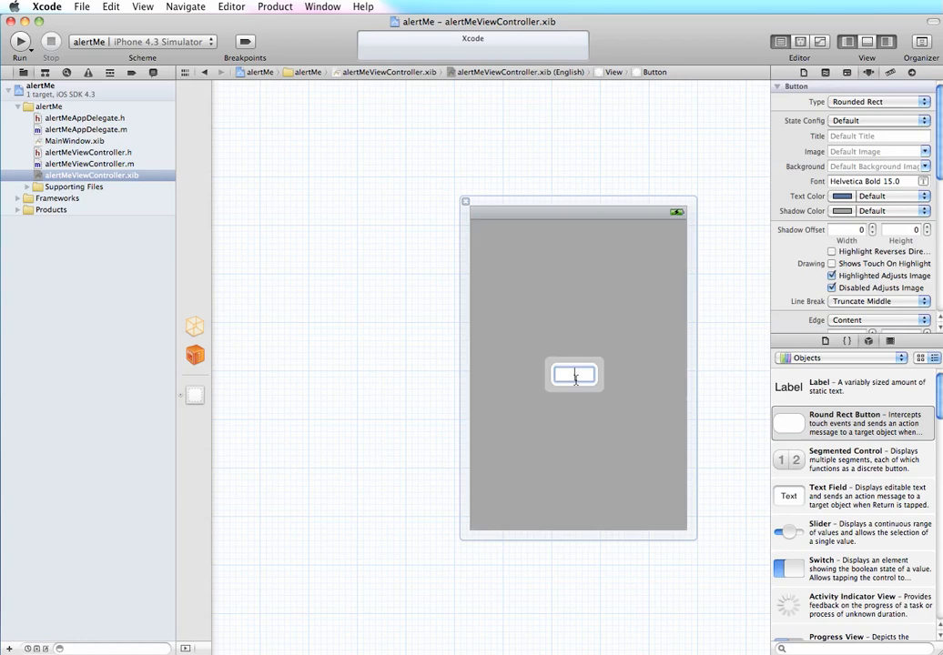
text(Alert Me!)
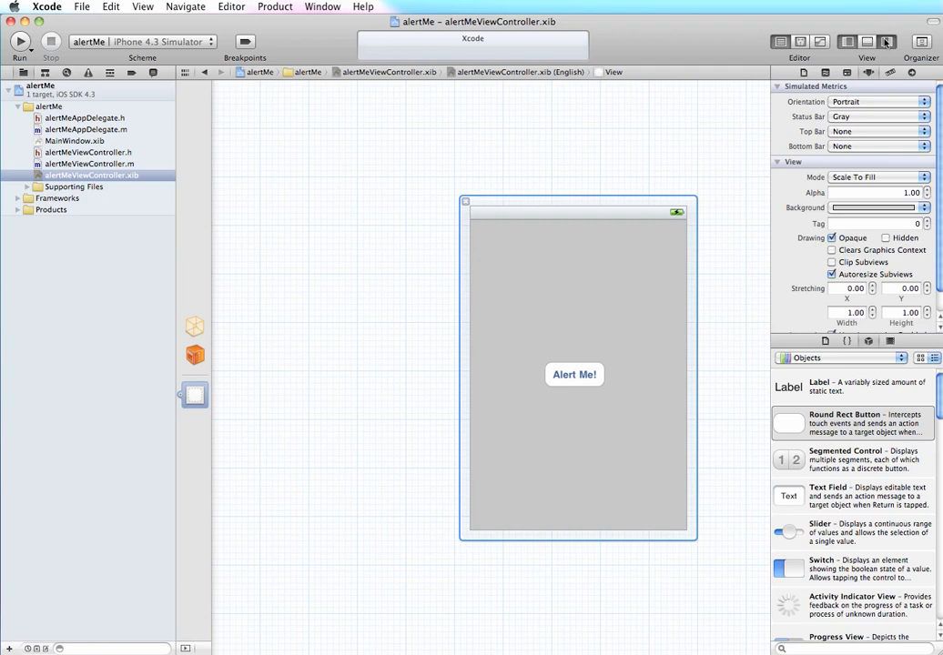
click(863, 42)
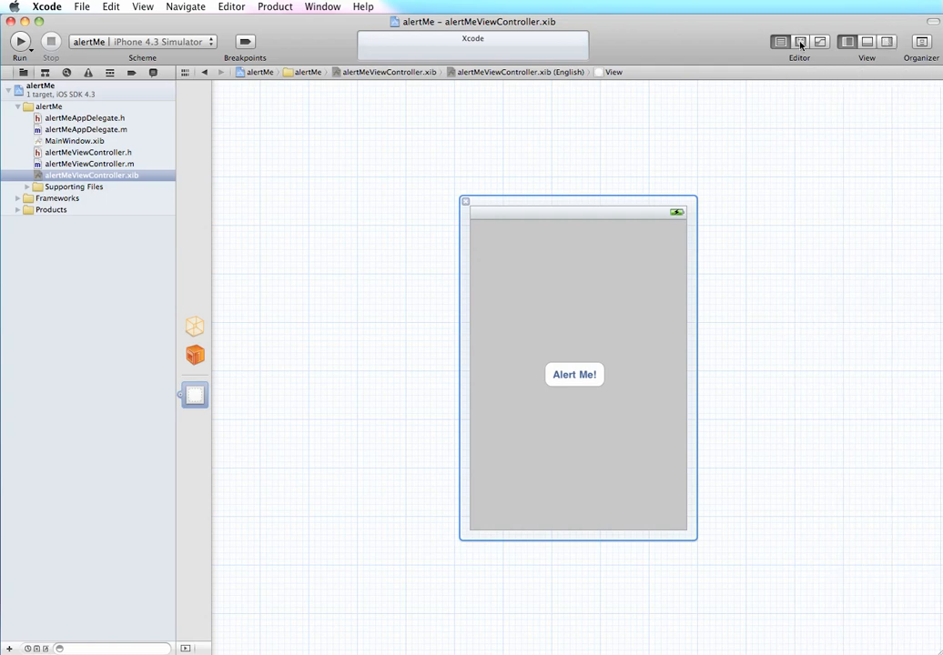
Step: Control-drag the Alert Me! button into the header as an Action named popupAlert
click(799, 42)
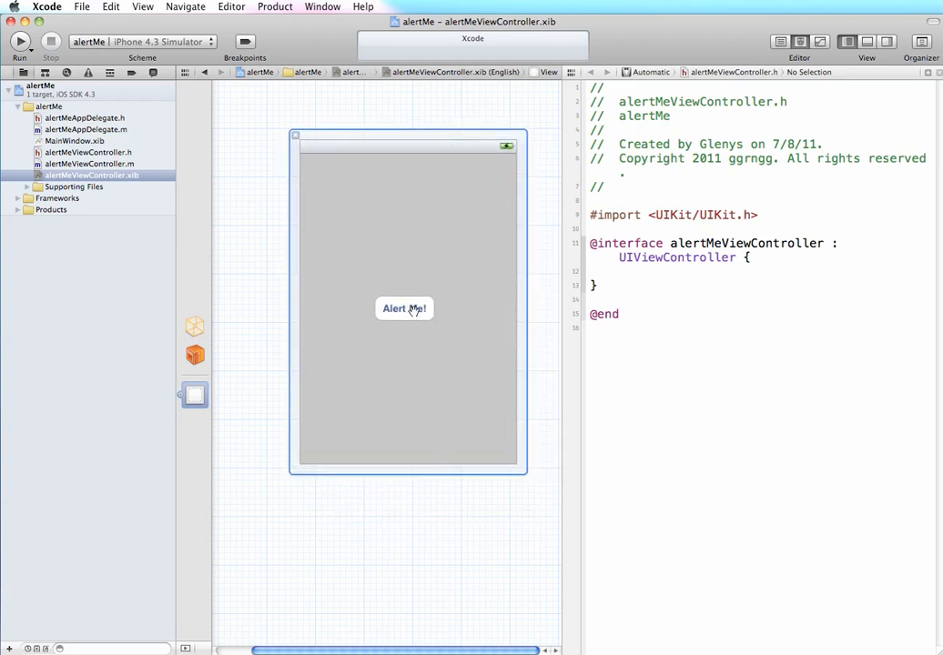
click(404, 309)
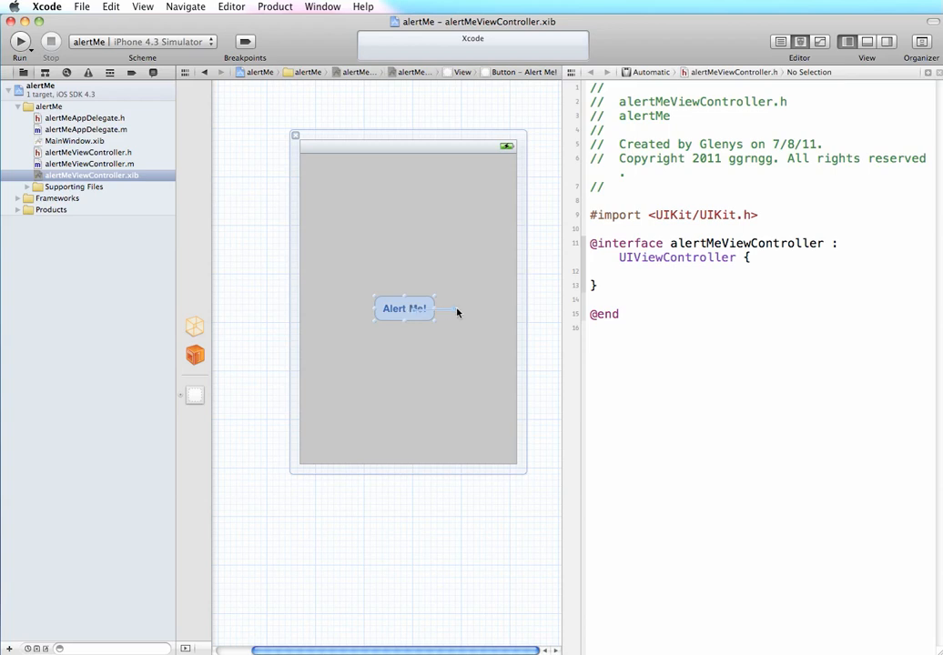
drag(404, 310, 592, 301)
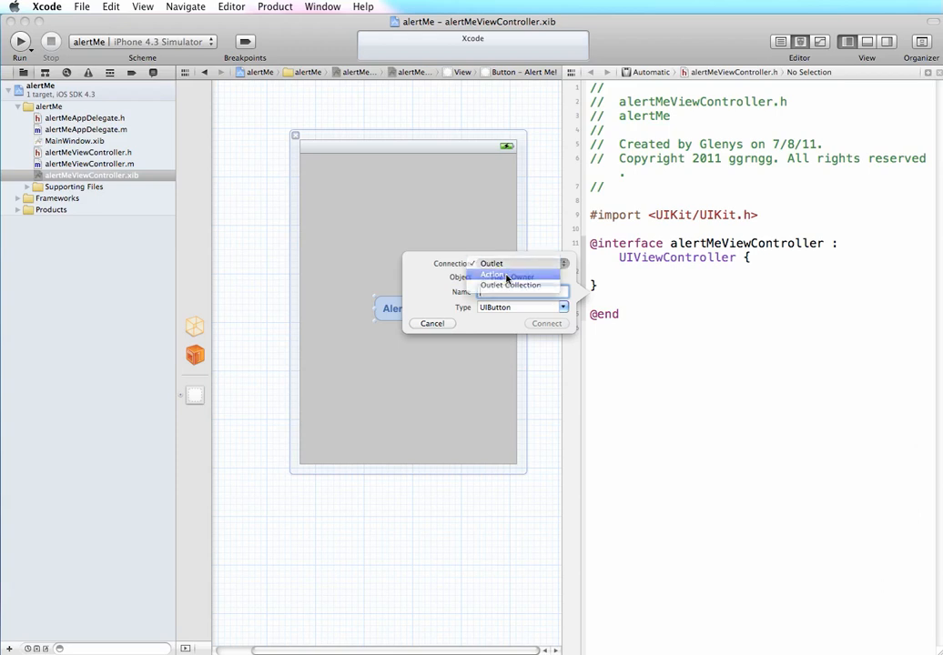
click(493, 275)
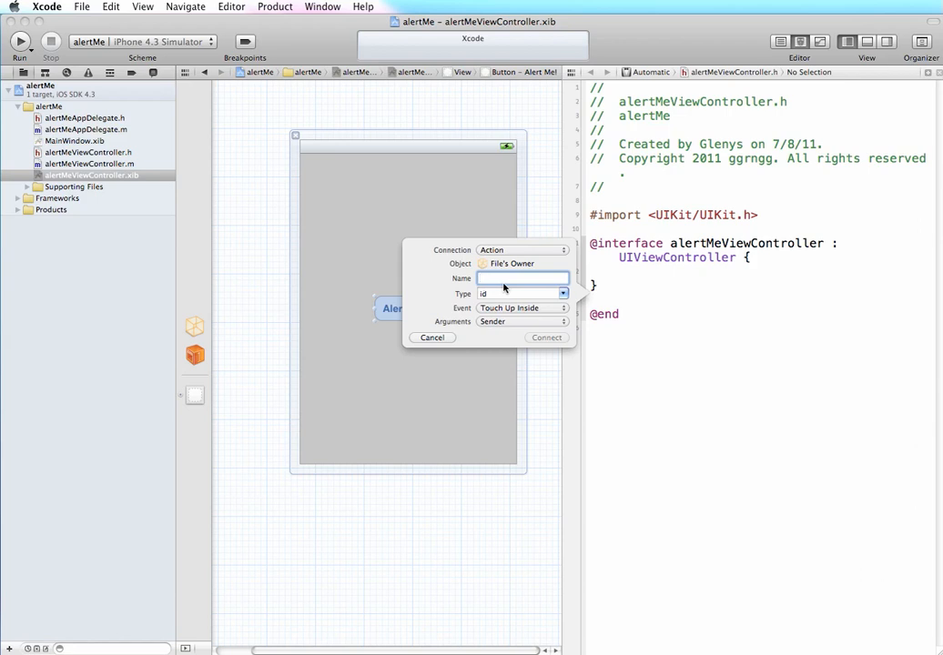
text(popupAlert)
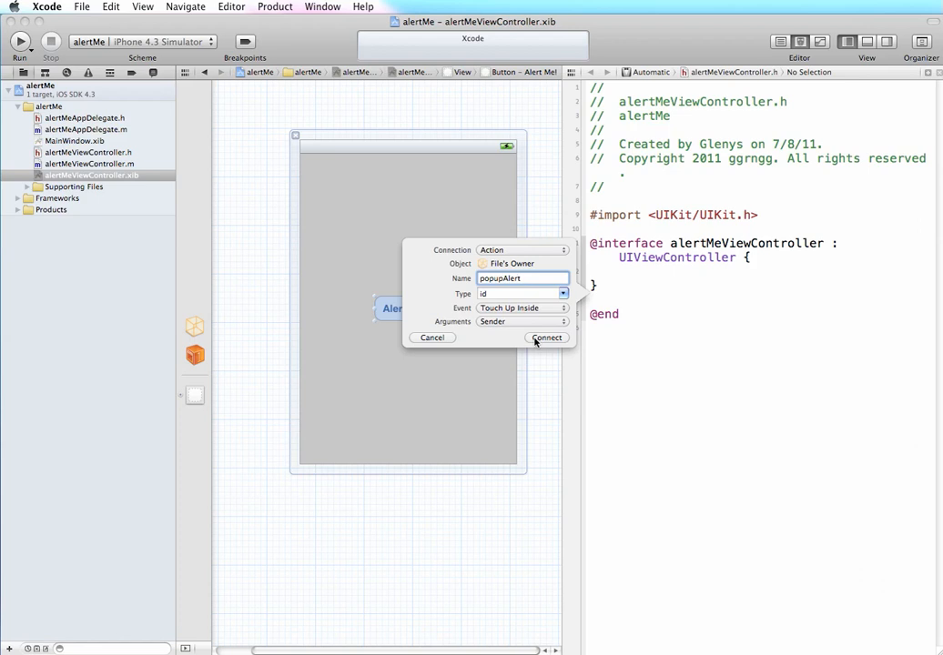
Step: Connect the popupAlert action and begin its method in alertMeViewController.m
click(546, 337)
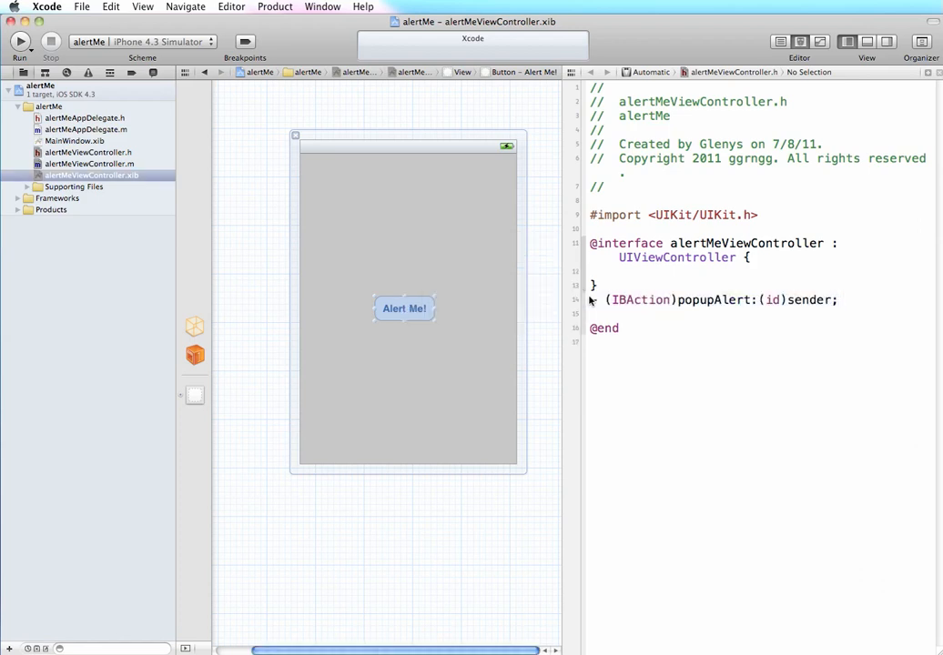
text(-)
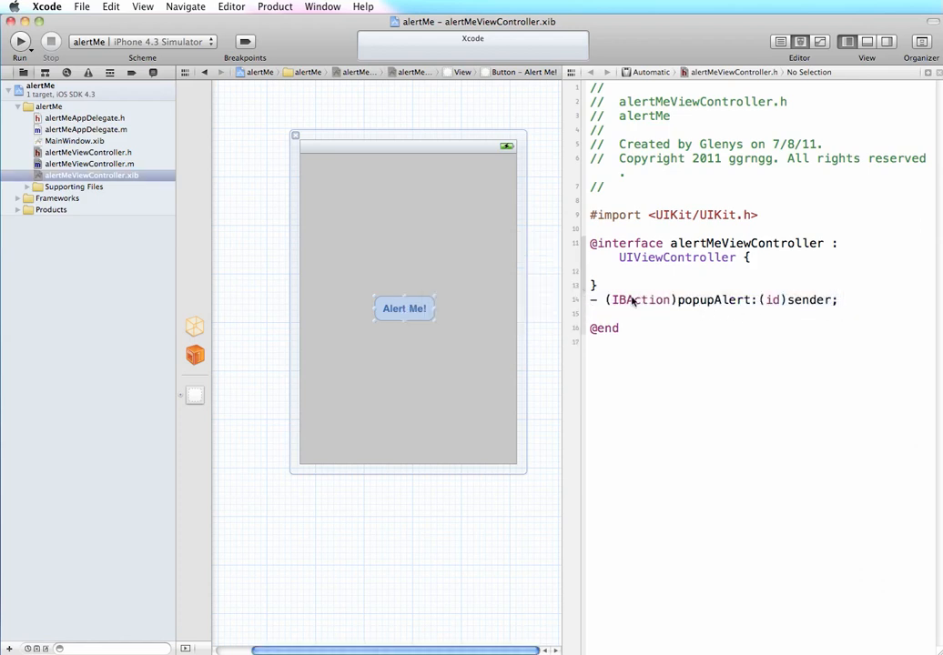
mouse_move(703, 318)
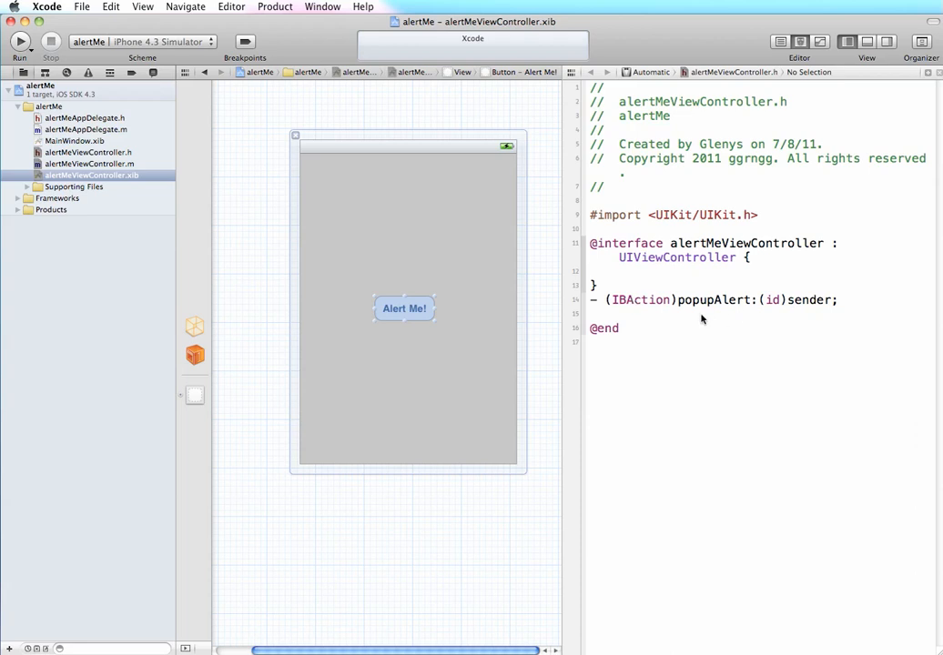
mouse_move(652, 319)
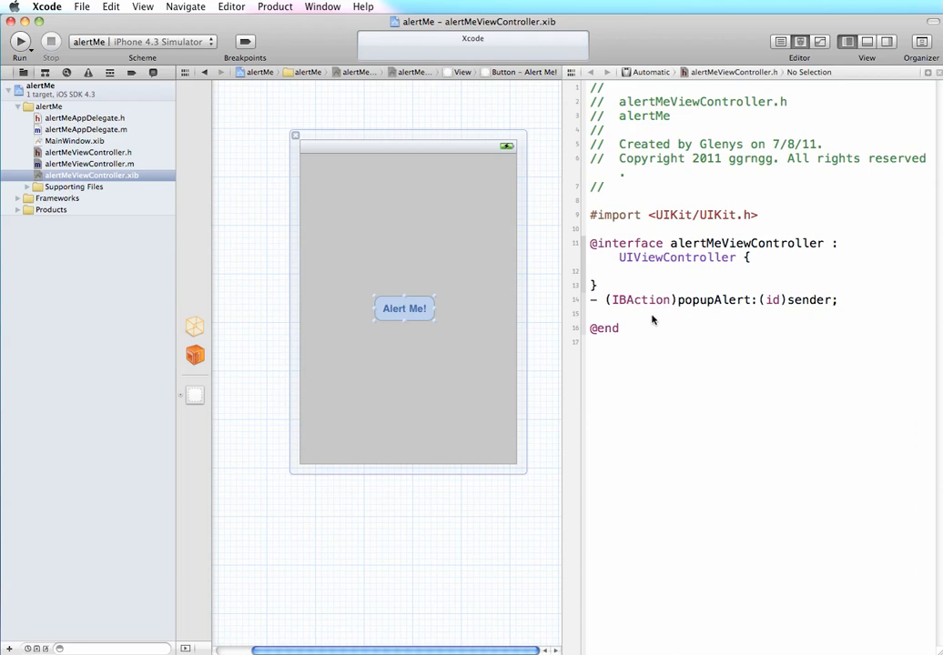
mouse_move(592, 302)
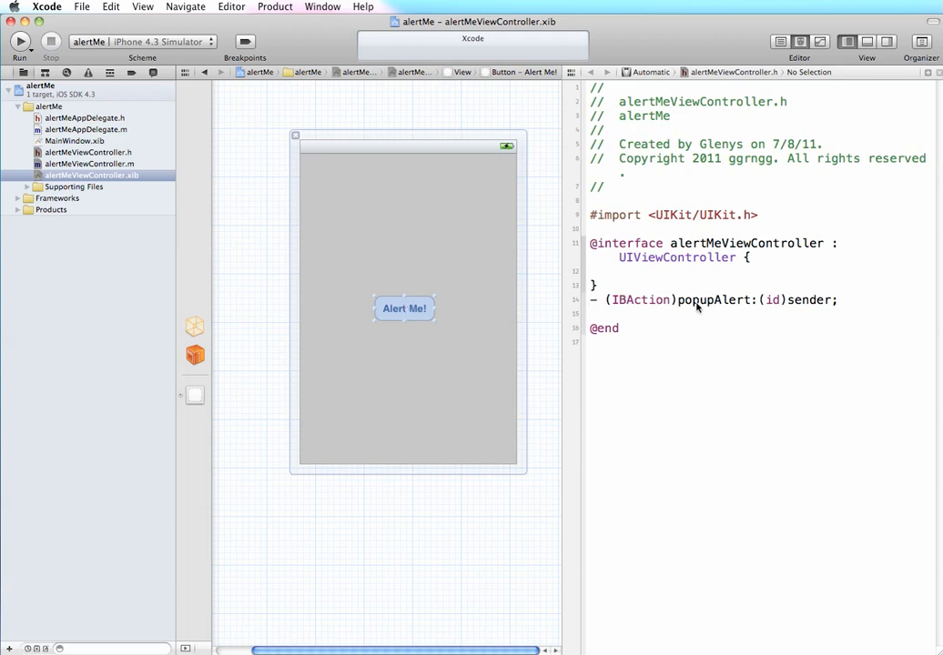
mouse_move(709, 306)
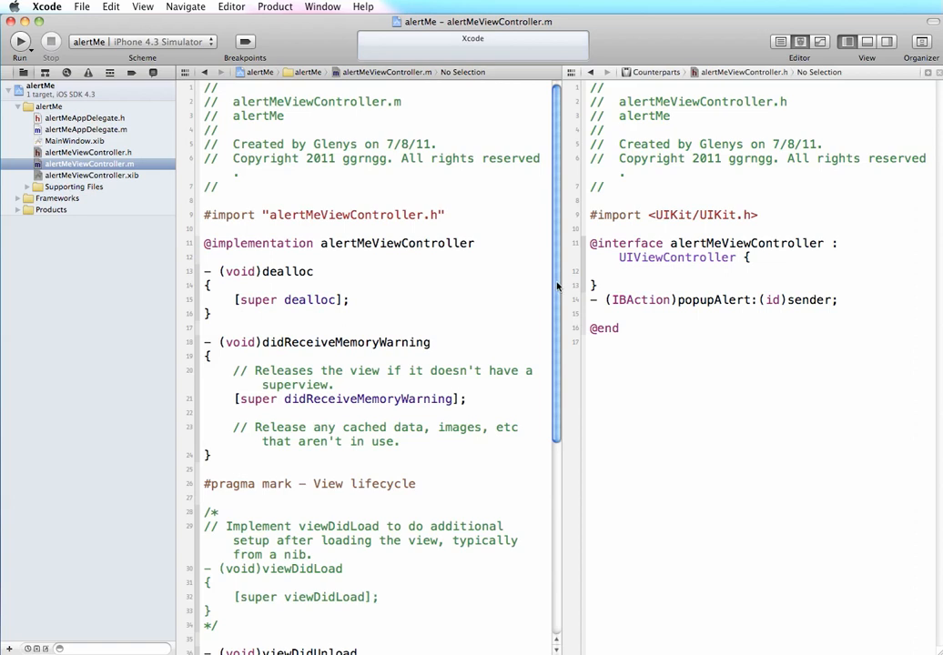
Step: Write UIAlertView *alert = [[UIAlertView alloc] inside the popupAlert method
scroll(down, 3)
text(UIAlertView)
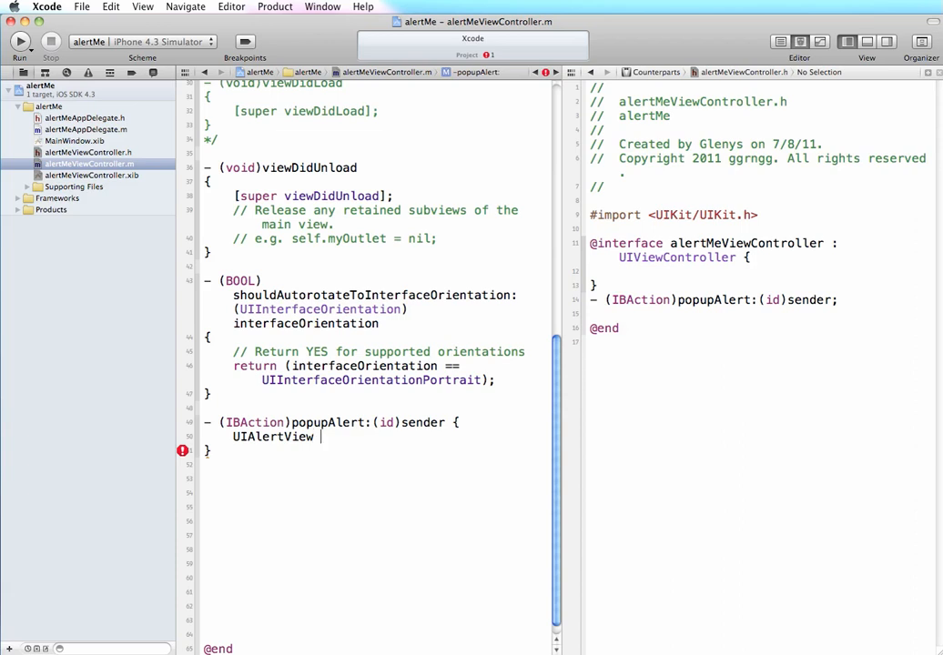
text(*)
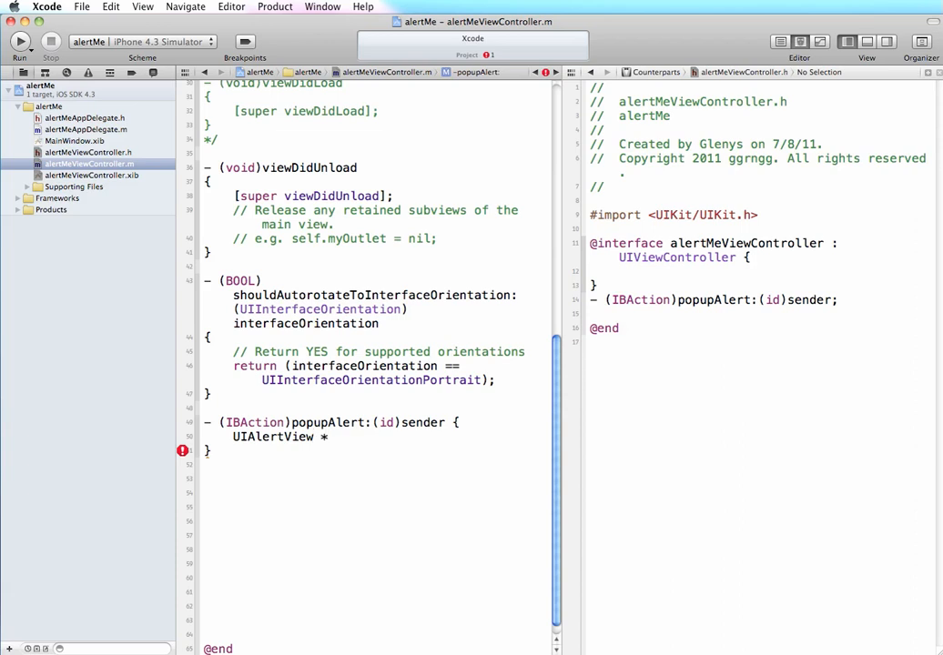
text(alert)
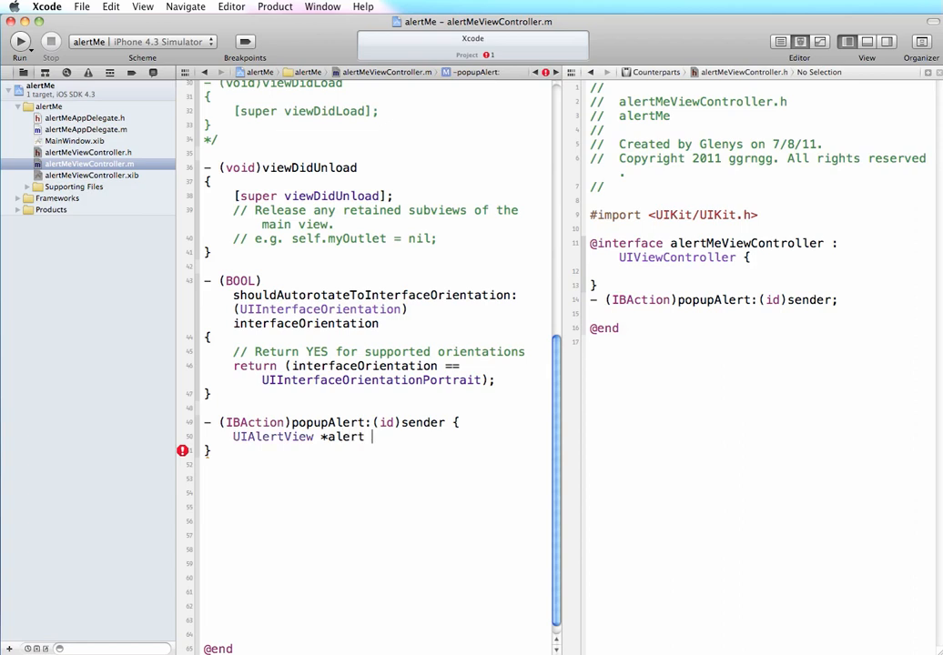
text(=)
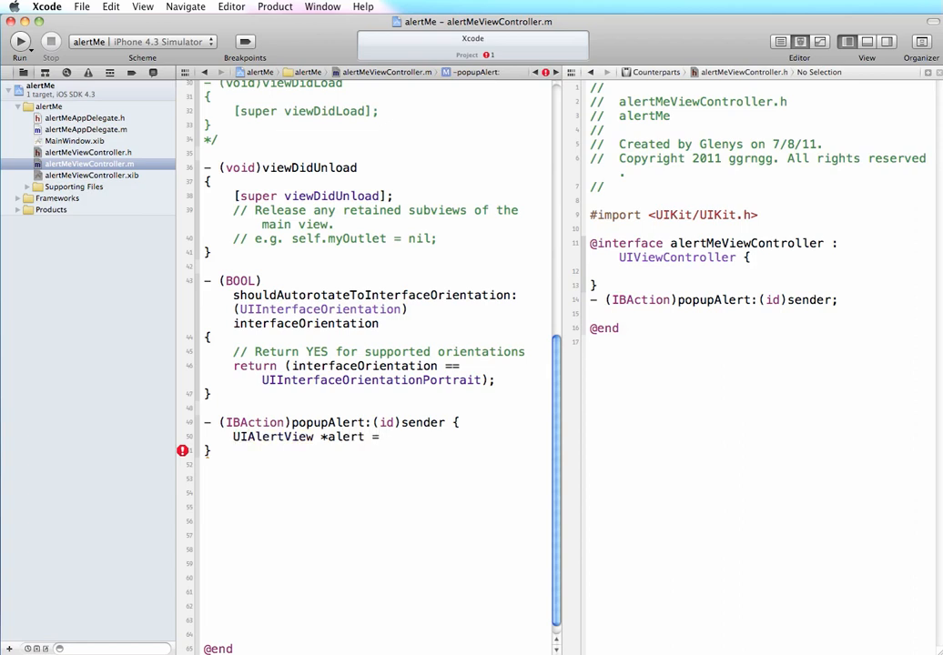
text([[UIAlertView)
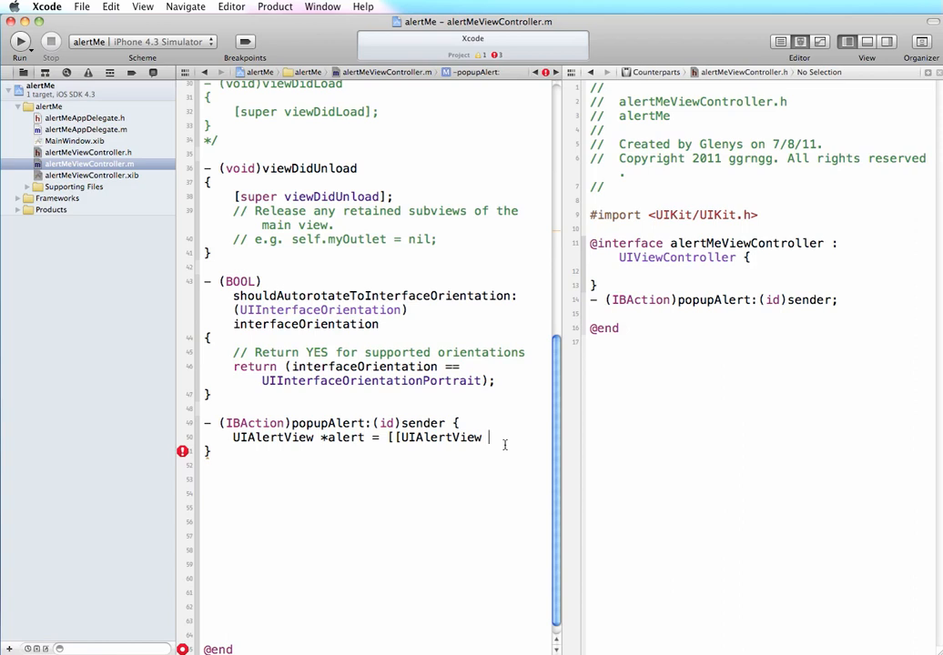
text(alloc)
text(init)
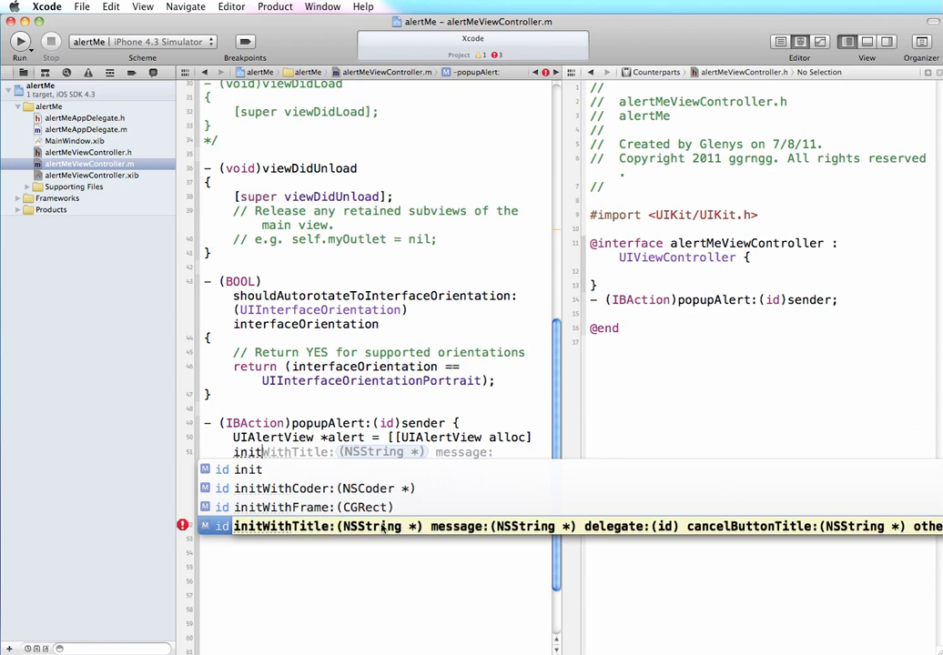
mouse_move(435, 526)
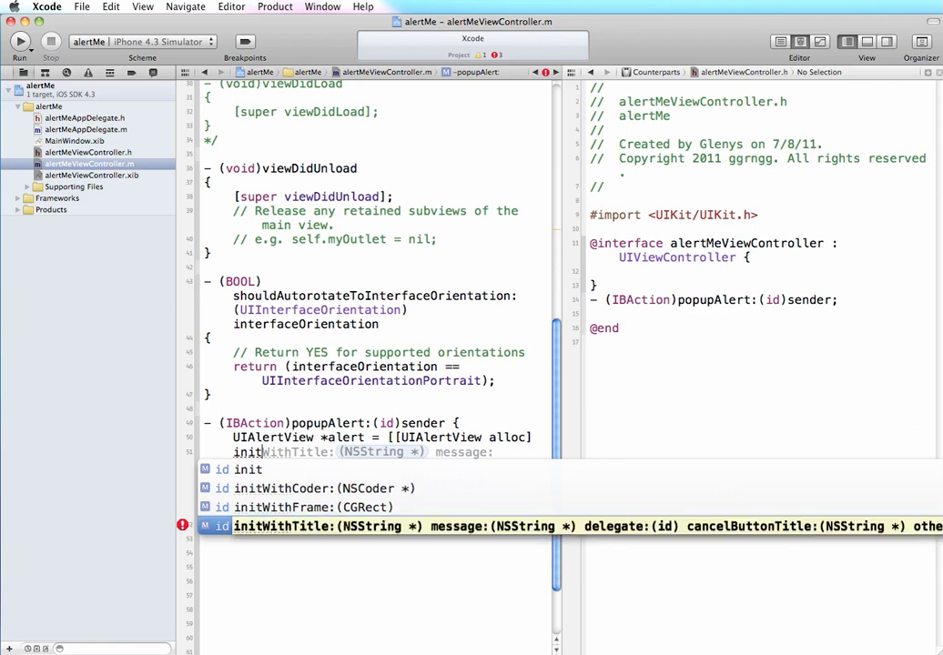
mouse_move(477, 513)
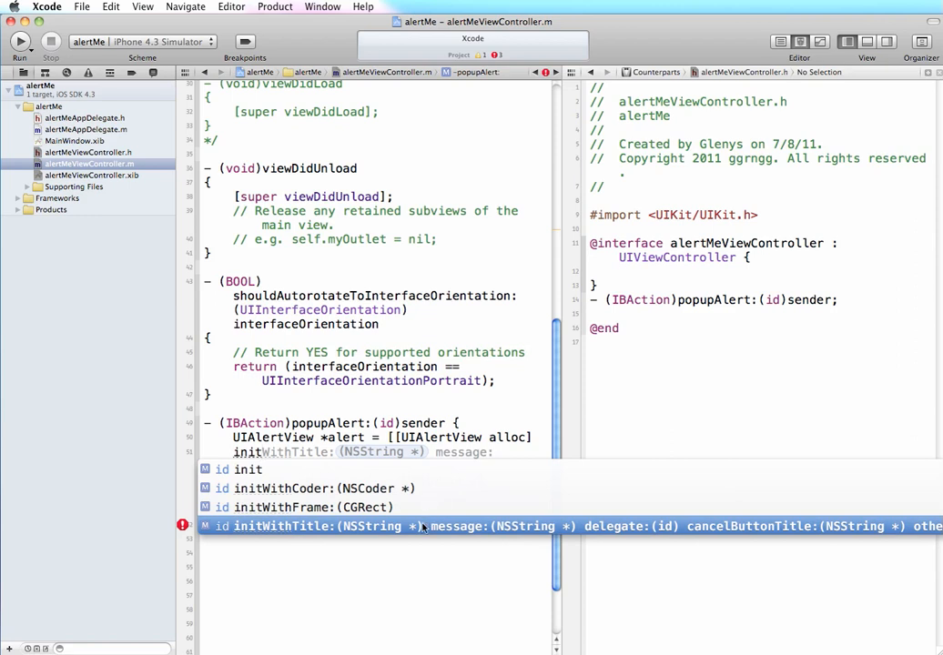
mouse_move(431, 528)
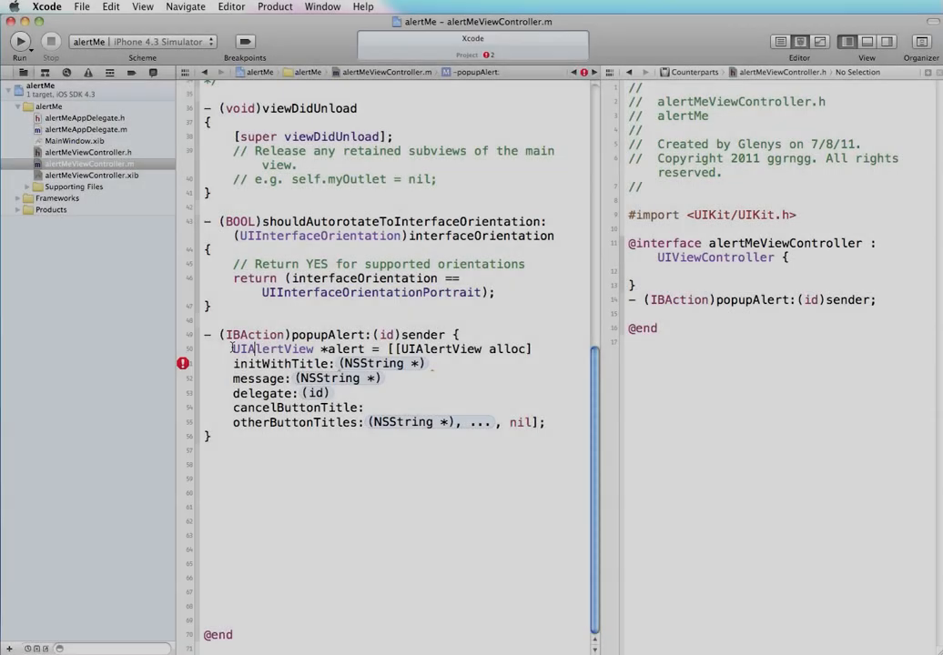
Step: Accept the initWithTitle:message:delegate:cancelButtonTitle:otherButtonTitles: template with placeholder arguments
drag(233, 350, 384, 377)
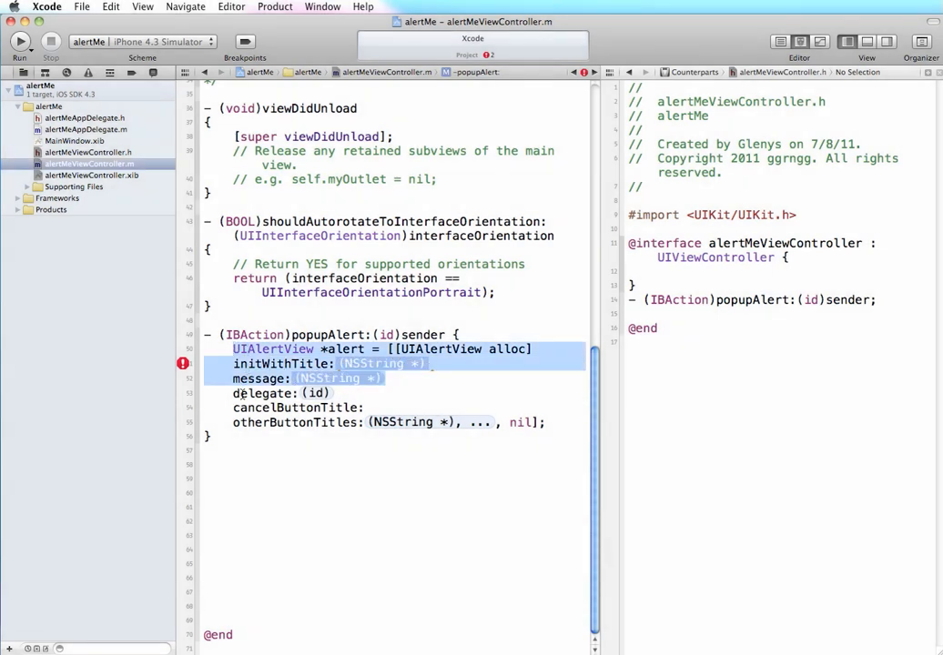
click(317, 393)
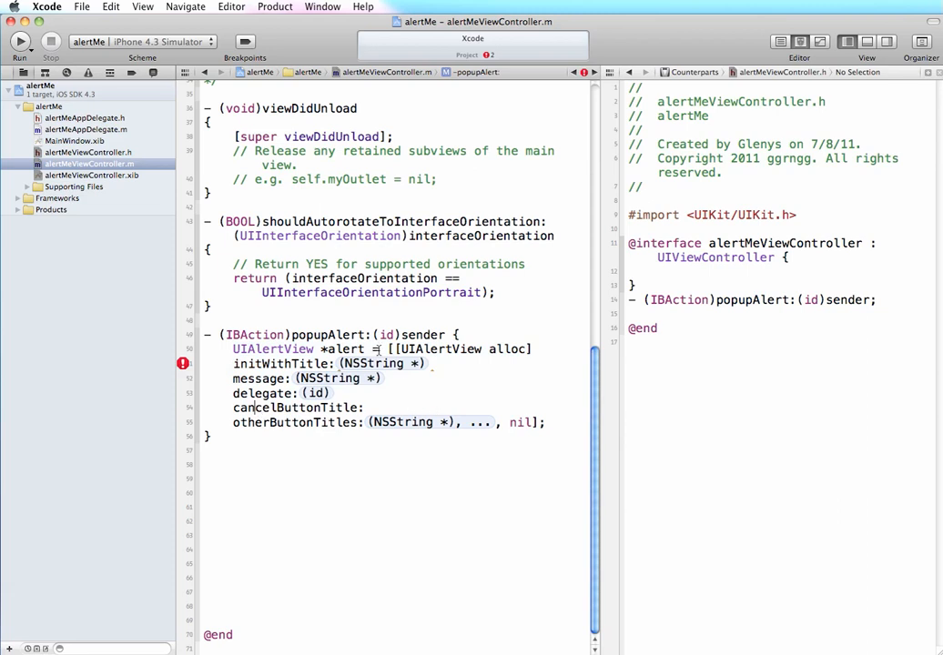
mouse_move(848, 561)
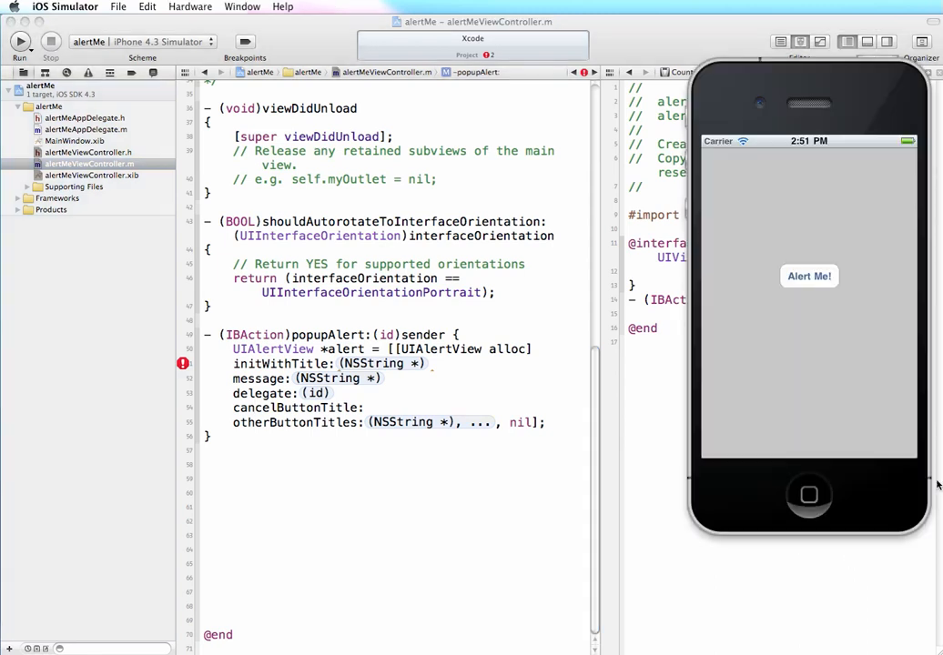
Step: Tap Alert Me! in the Simulator to pop up the "Here's a title" alert
click(809, 277)
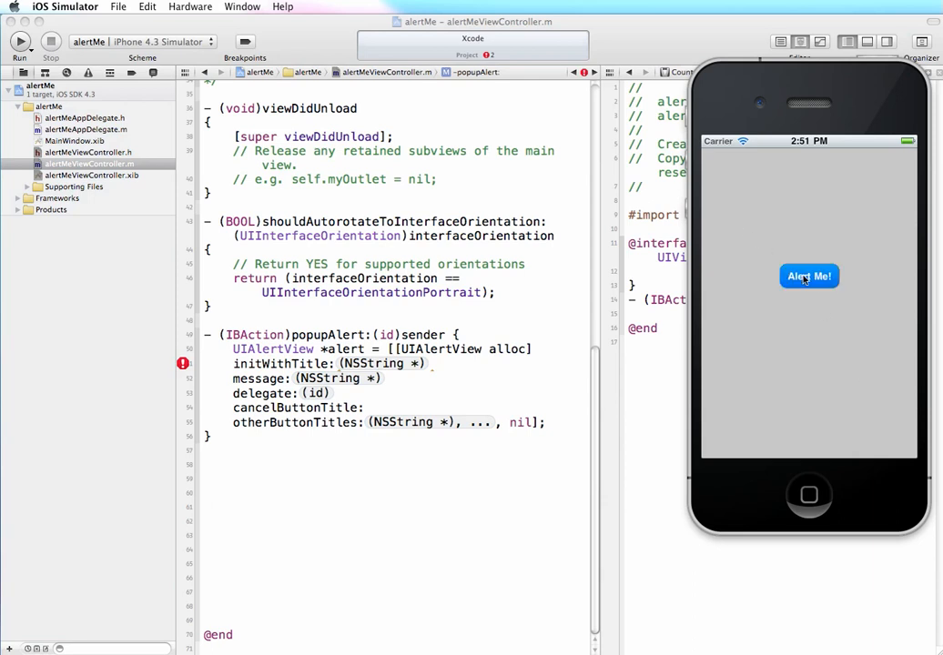
click(809, 277)
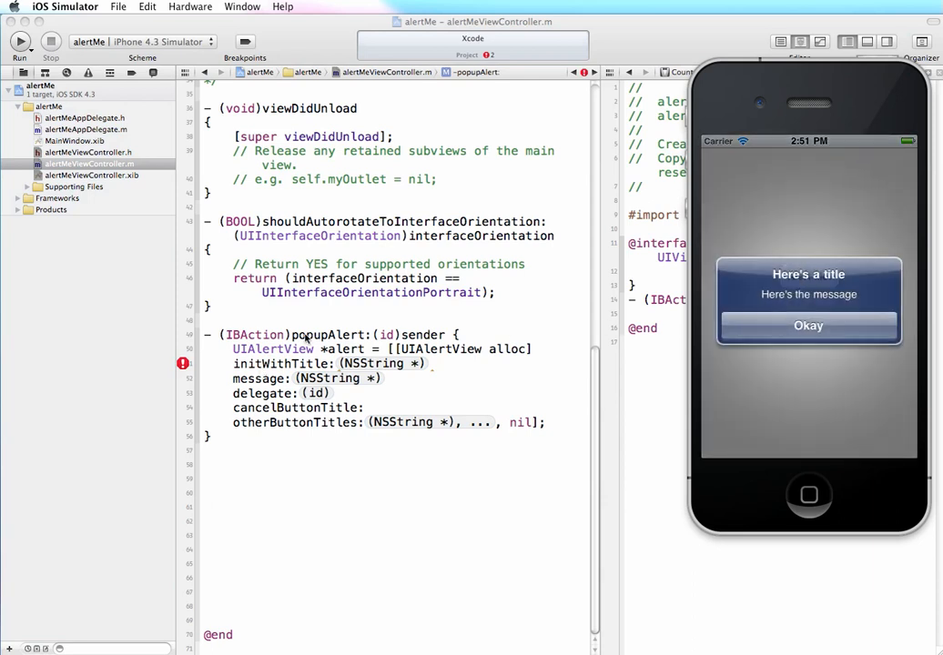
mouse_move(724, 306)
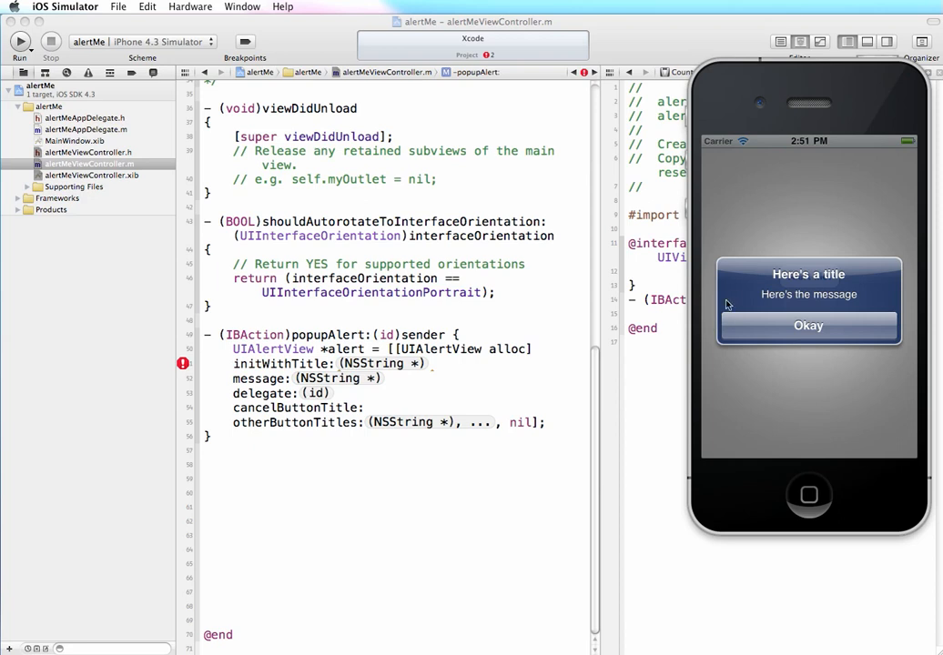
mouse_move(779, 295)
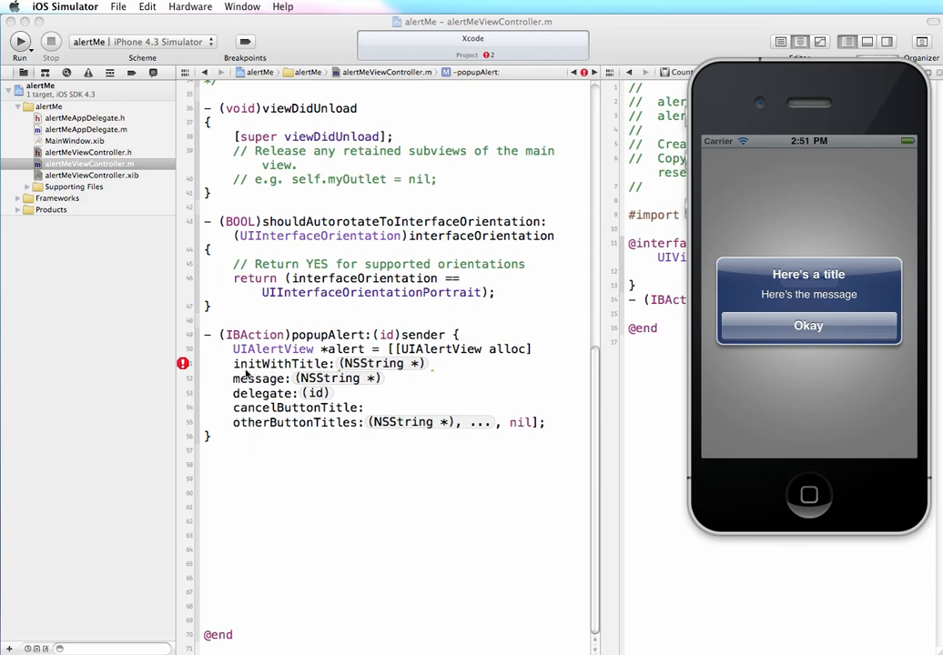
mouse_move(343, 377)
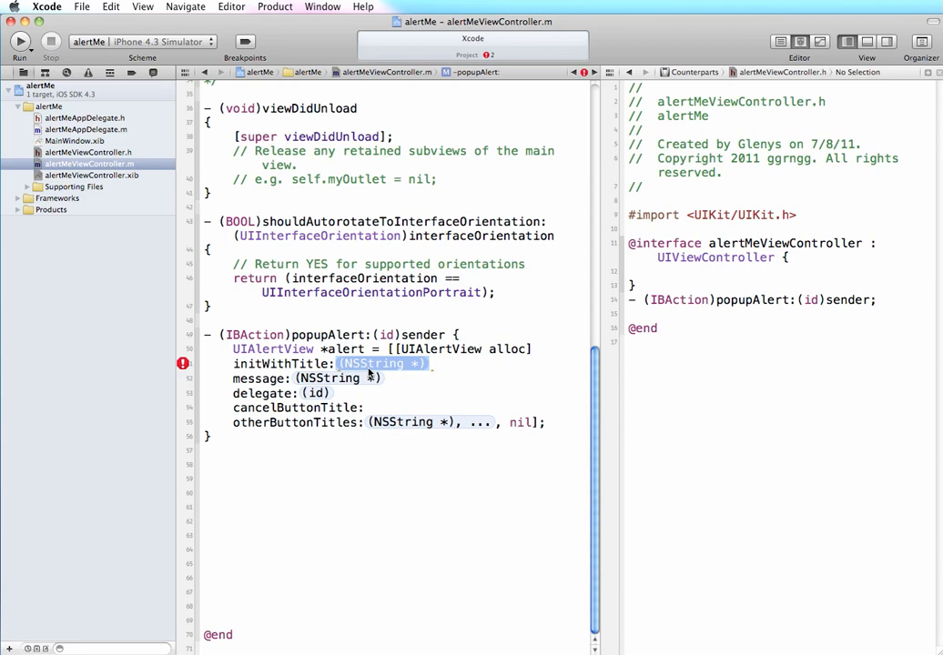
Step: Fill the initWithTitle: argument with @"Here's a title"
text(@)
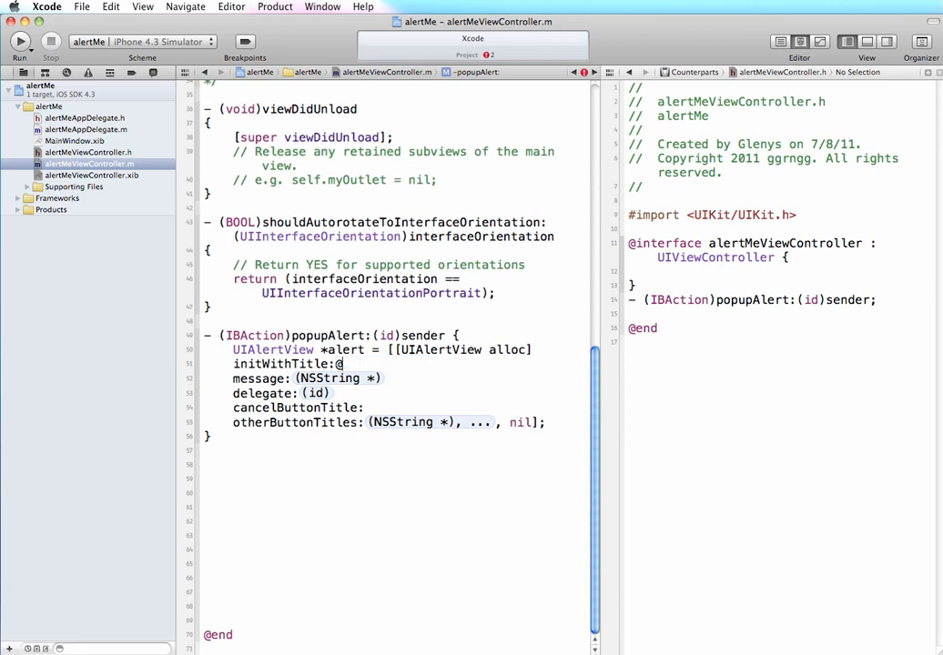
text(")
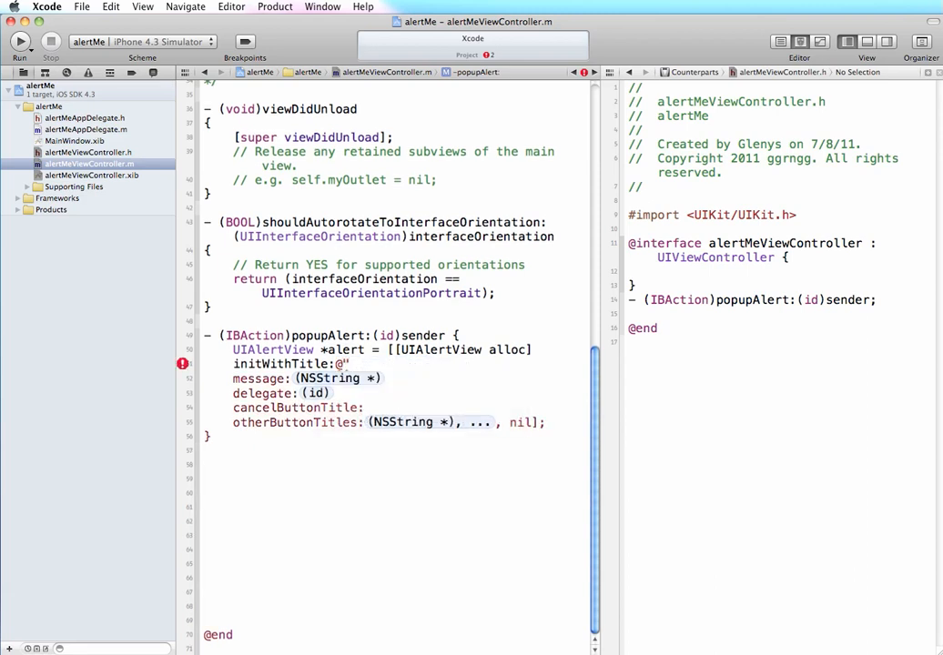
text(Here's a tit)
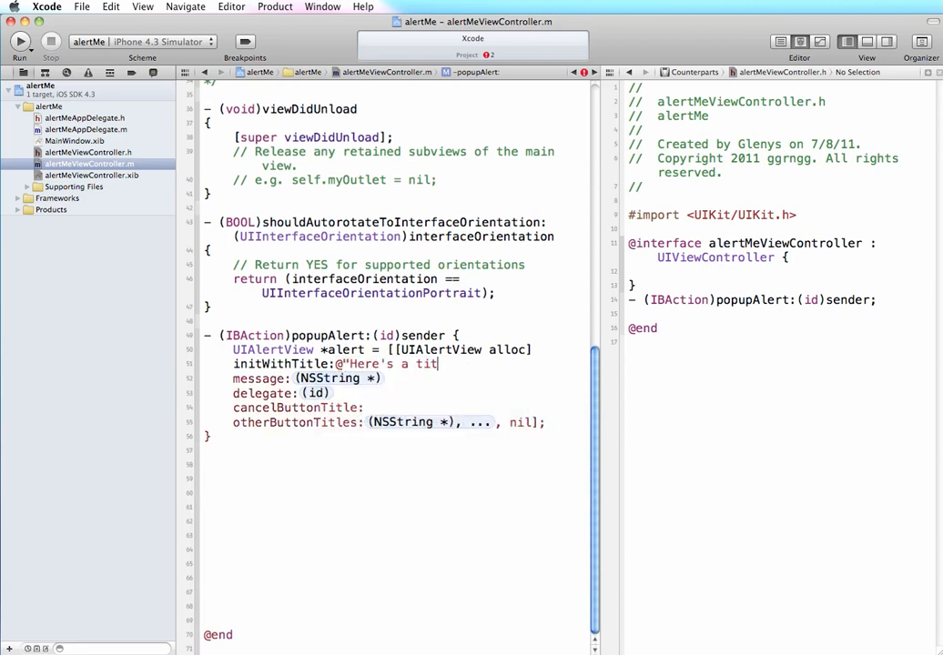
text(le")
click(408, 379)
text(@"Here's the message")
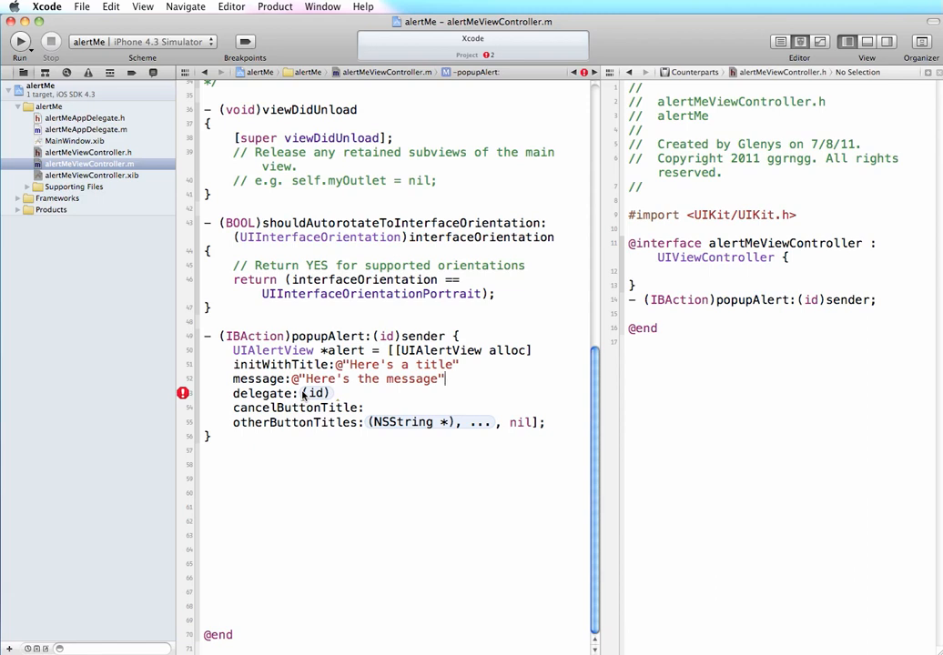
Step: Set delegate to nil and otherButtonTitles to nil, then build and run the app
double_click(316, 393)
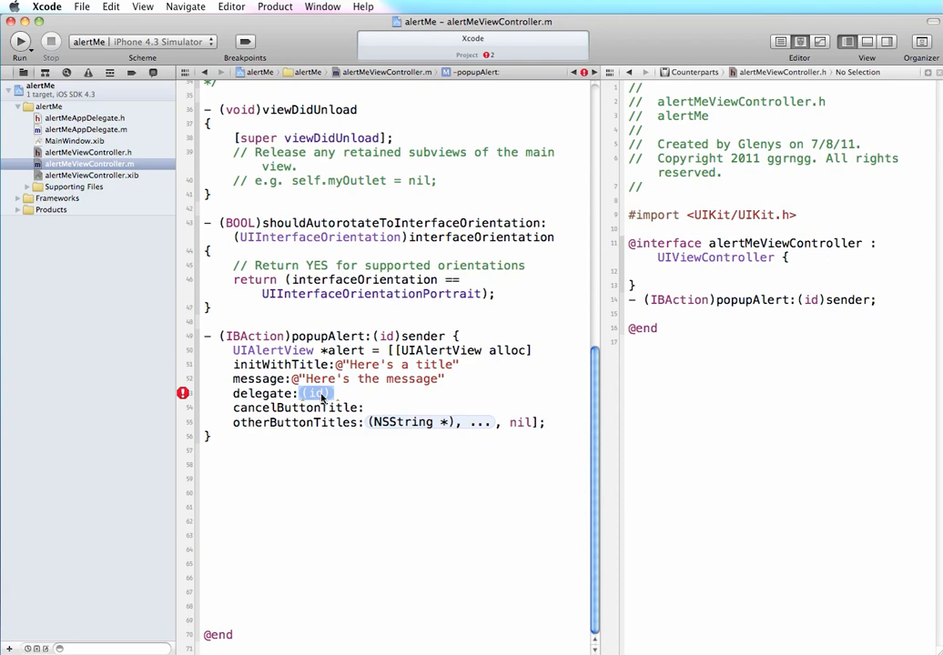
text(nil)
click(327, 407)
text(@"Okay")
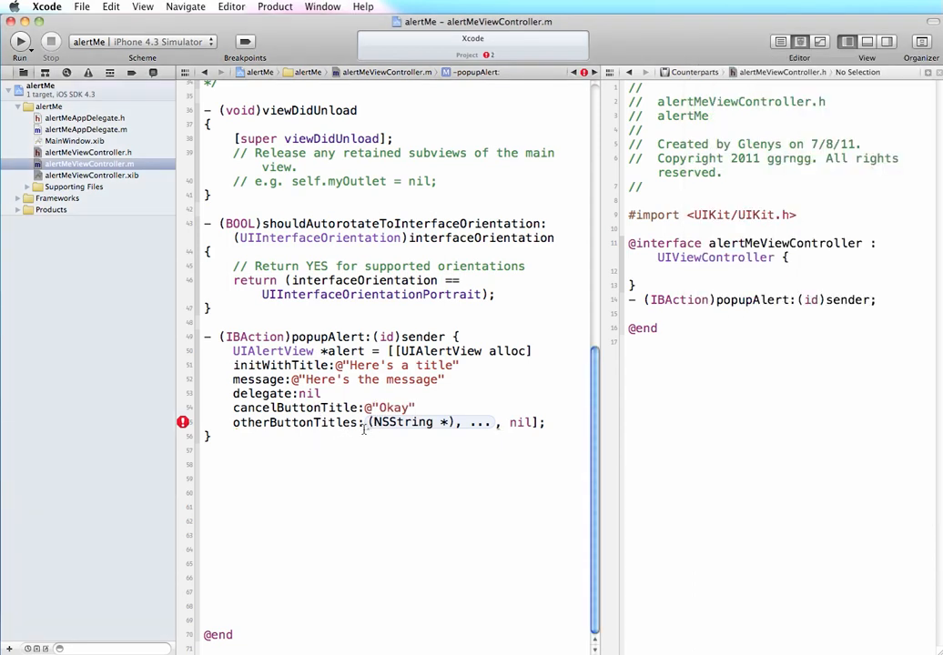
double_click(428, 422)
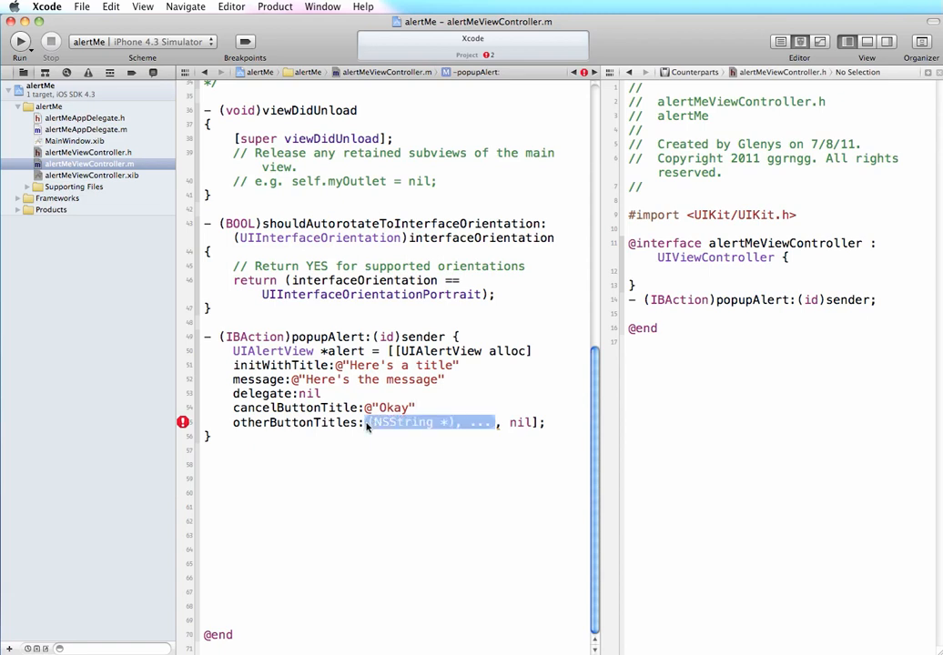
key(Delete)
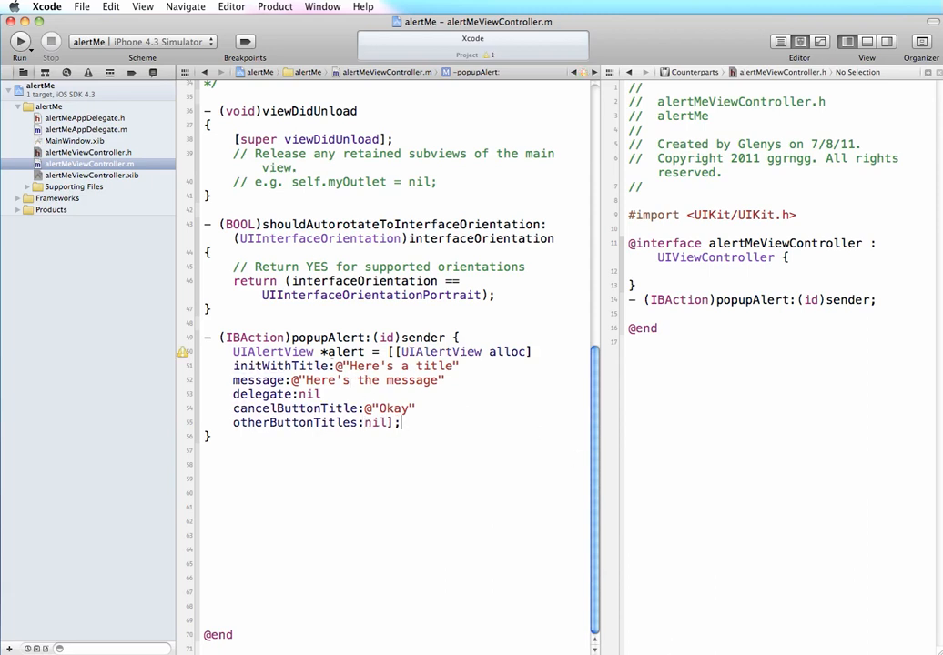
click(18, 45)
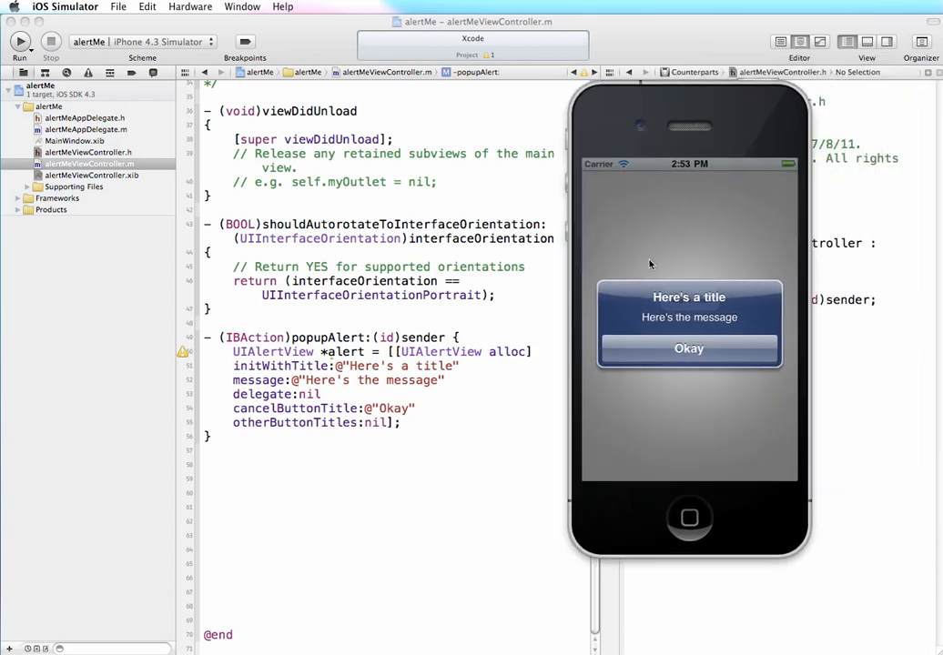
mouse_move(644, 367)
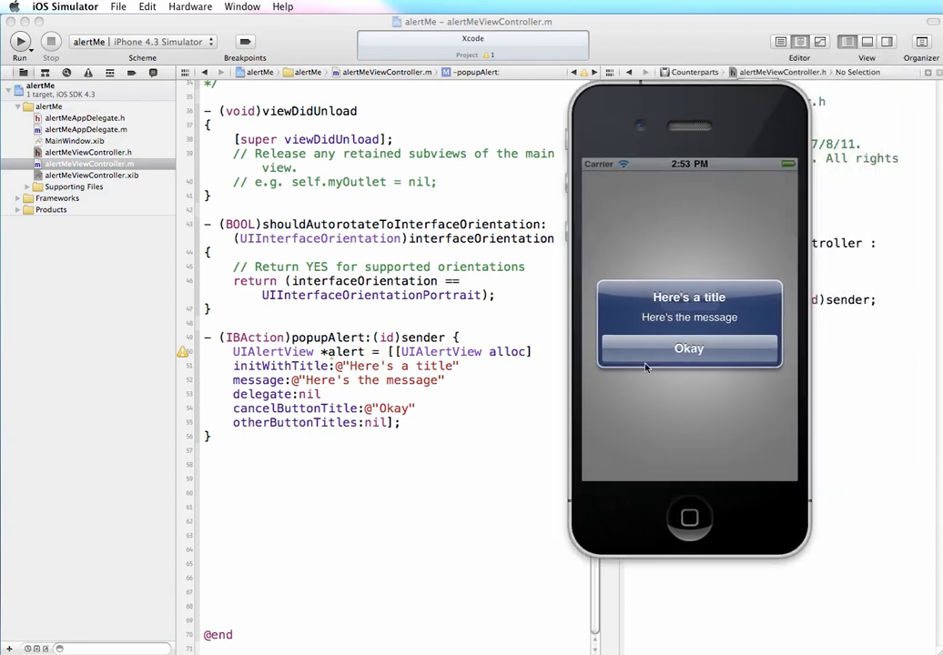
mouse_move(389, 426)
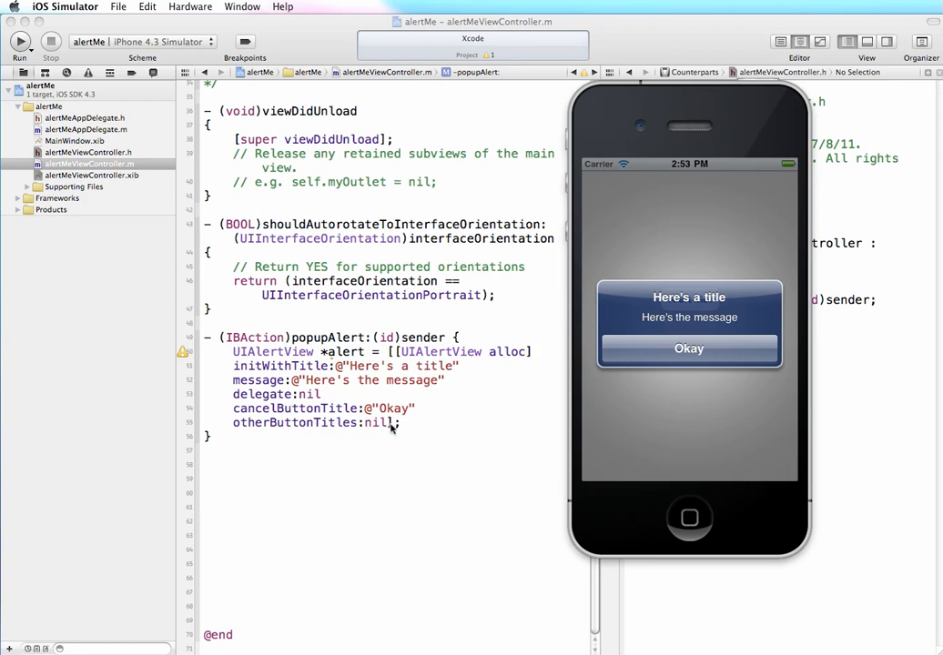
mouse_move(407, 425)
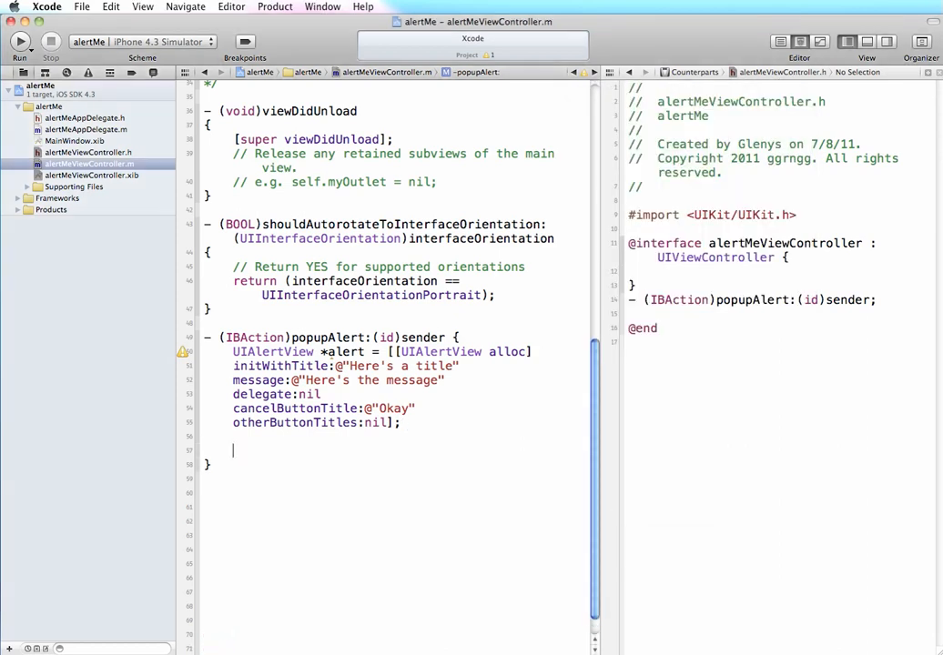
Step: Add [alert show]; and [alert release]; after the alert creation in popupAlert
text([alert)
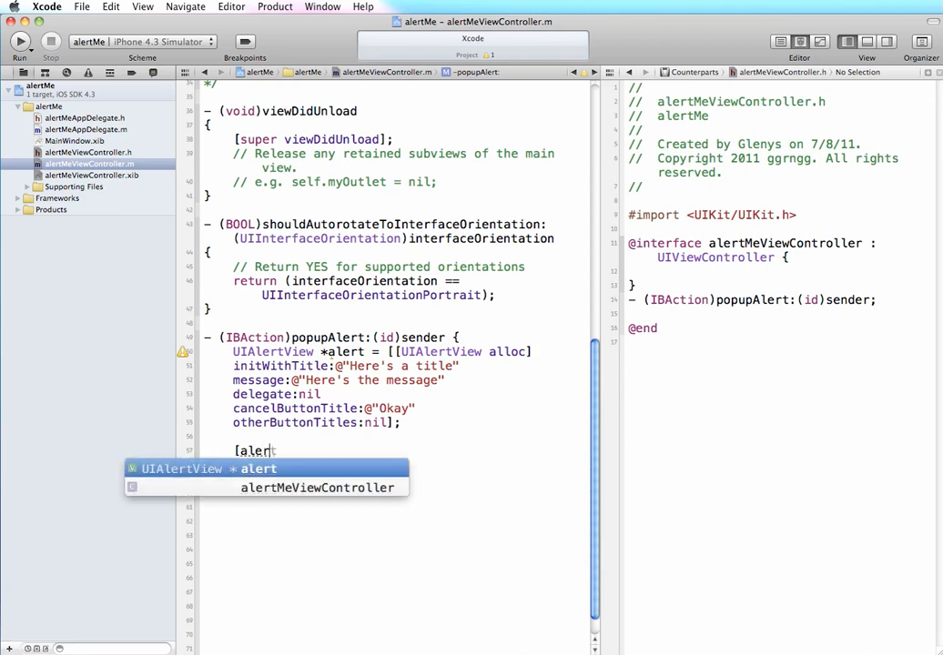
text(show];)
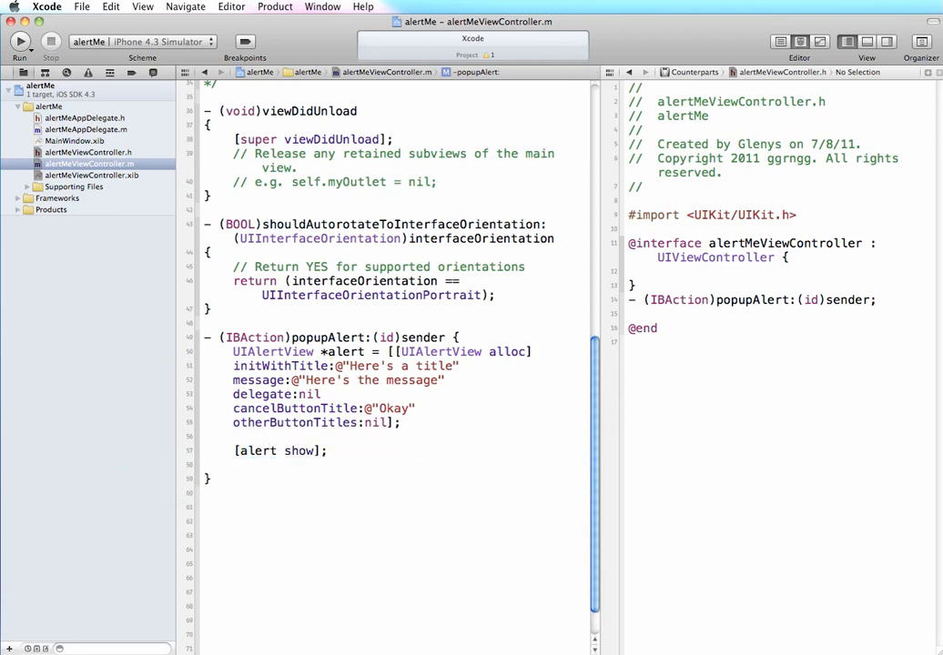
text([alert)
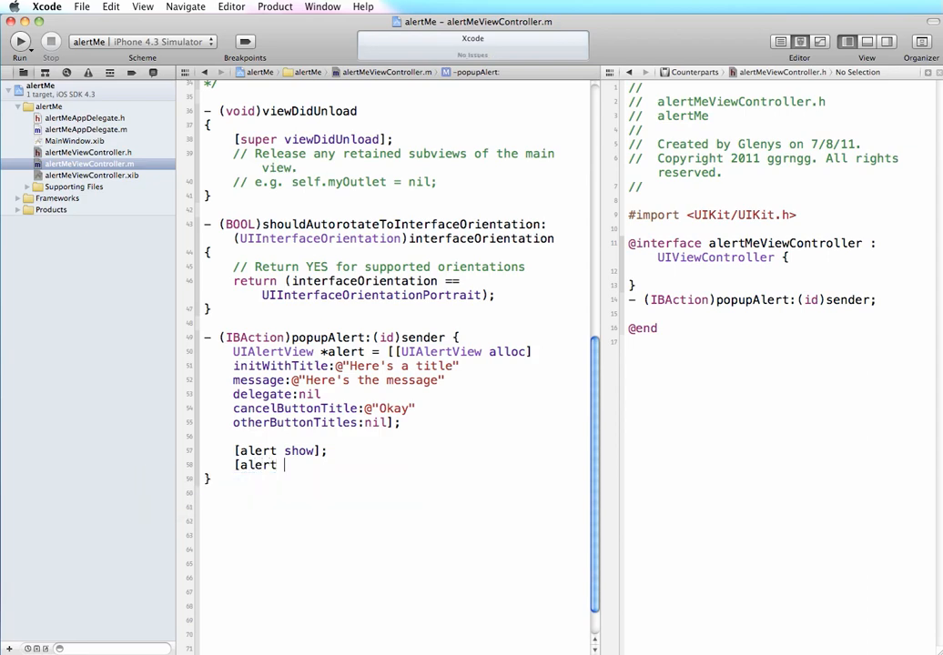
text(release)
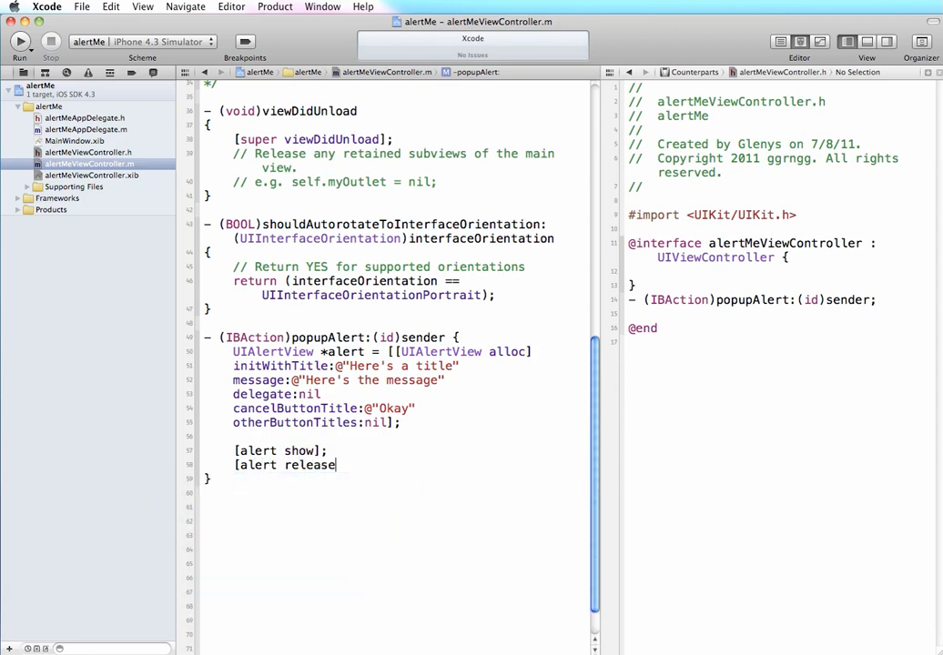
text(];)
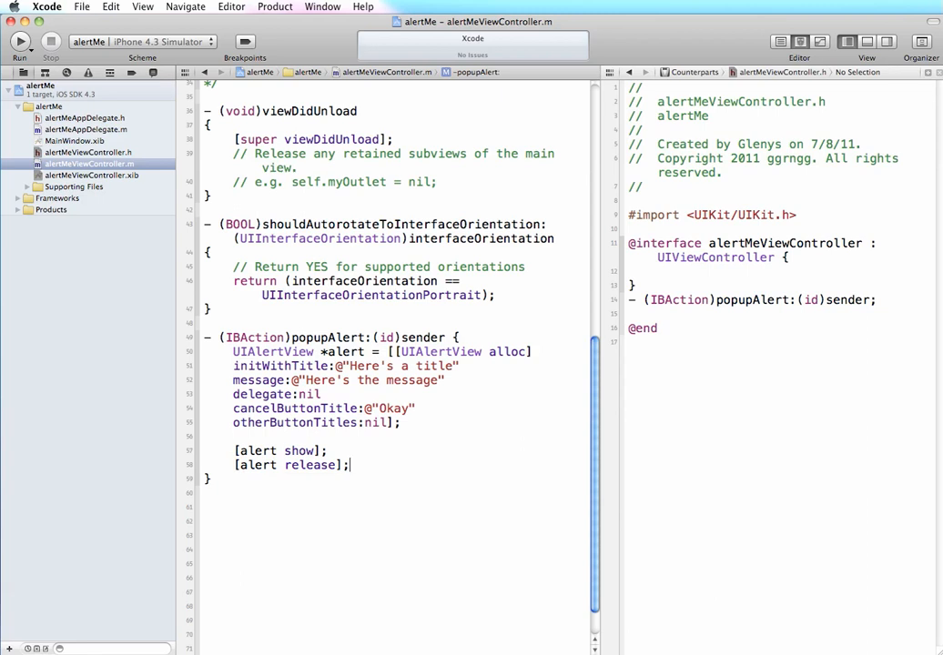
Step: Run the app, tap Alert Me! to show the "Here's a title" alert, then dismiss it with Okay
click(20, 42)
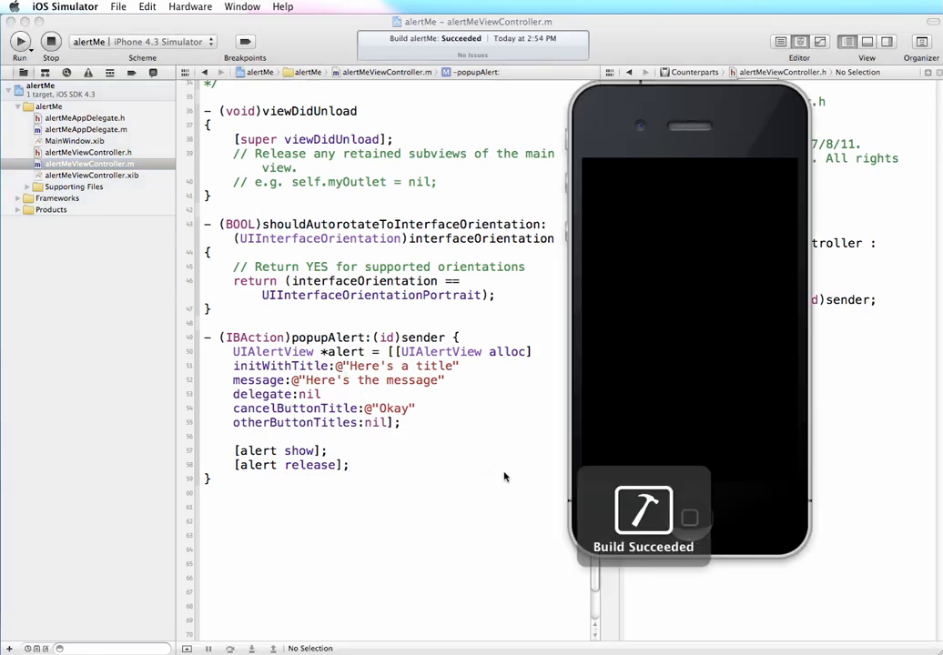
click(19, 42)
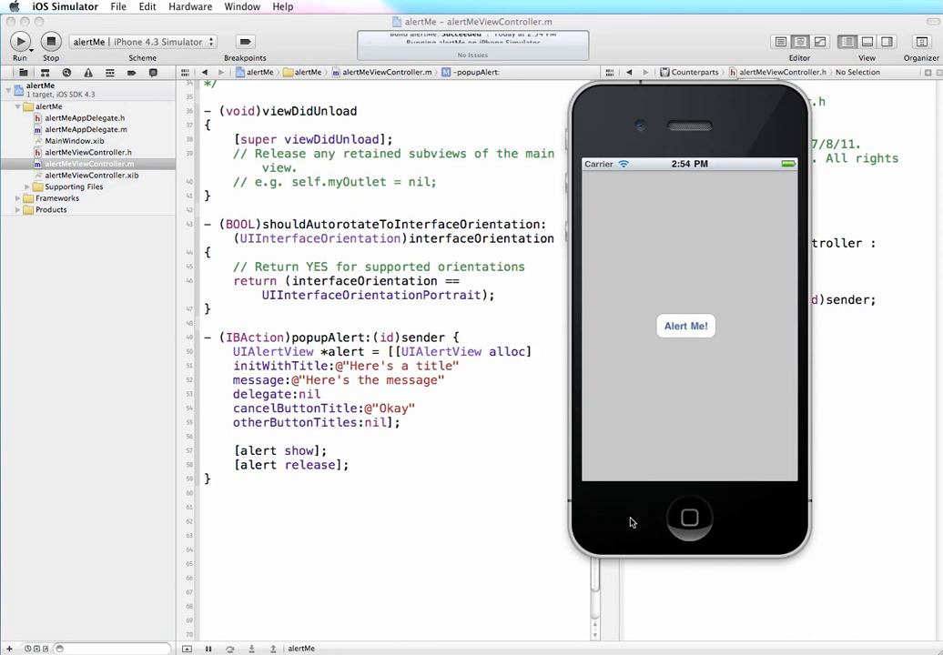
click(684, 326)
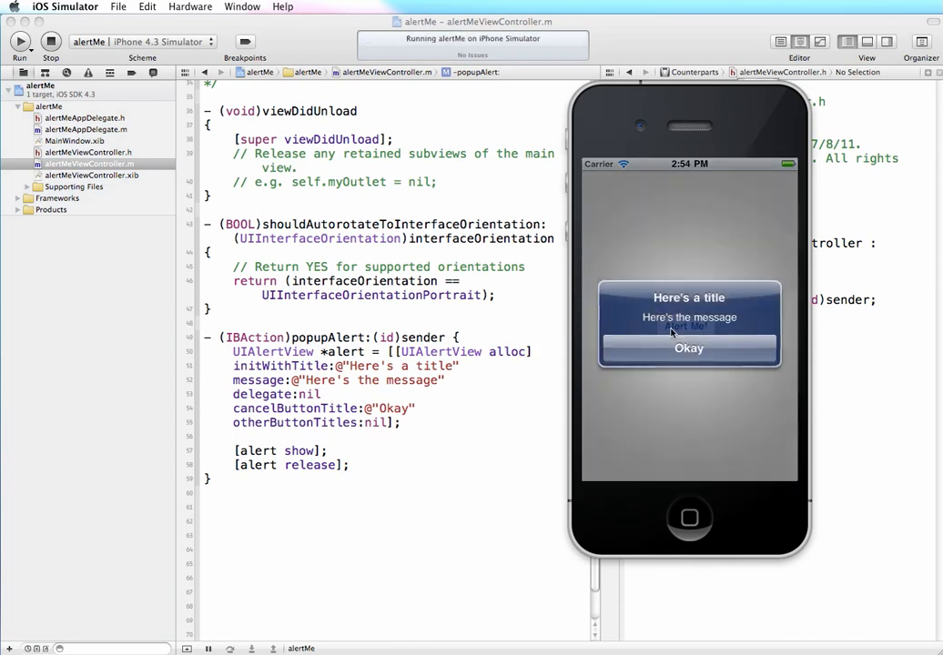
click(688, 349)
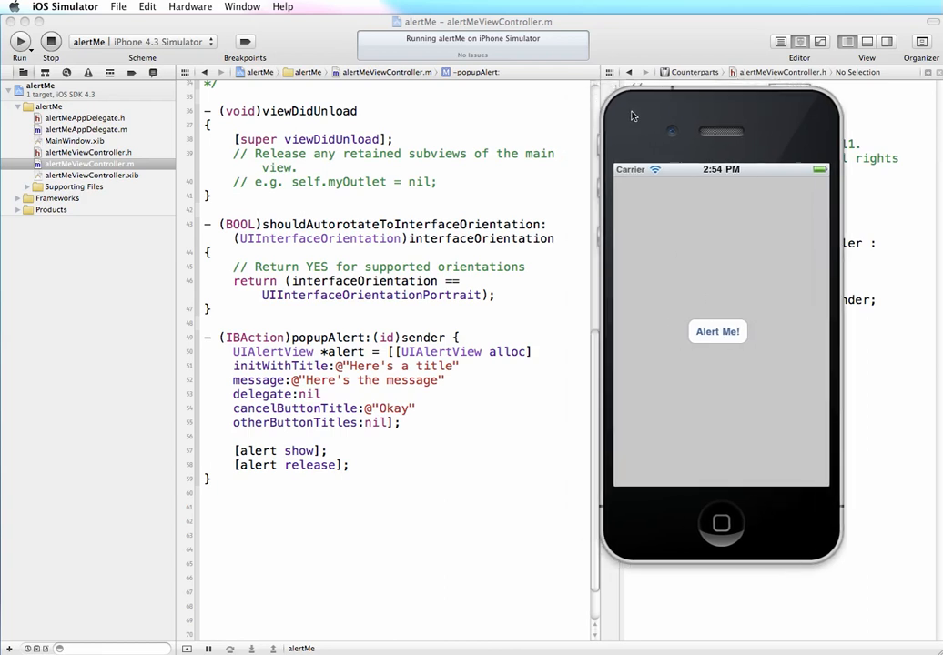
mouse_move(426, 364)
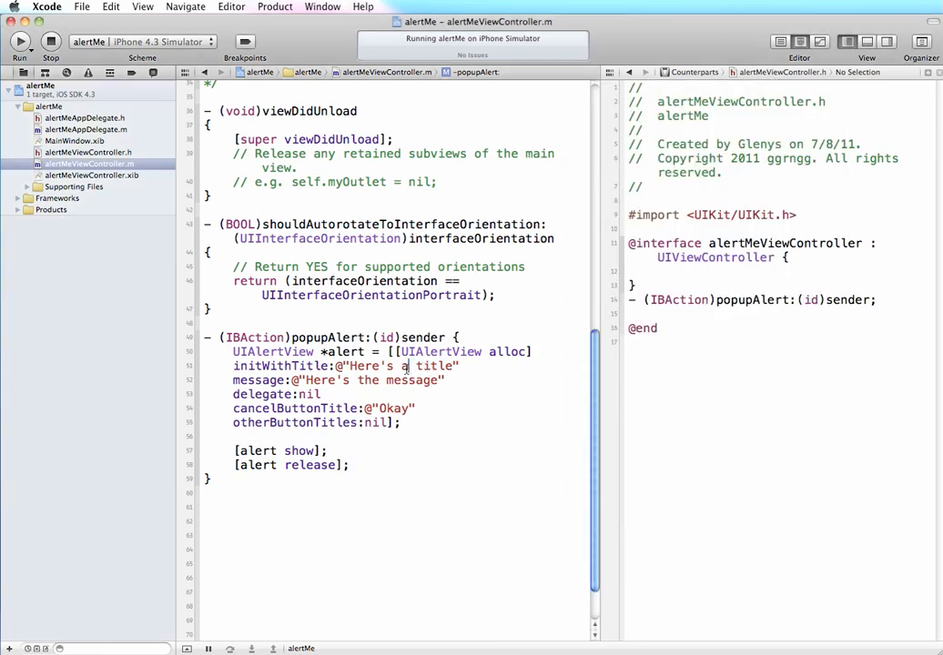
Step: Edit the initWithTitle string so the title reads "Here's my title"
text(y)
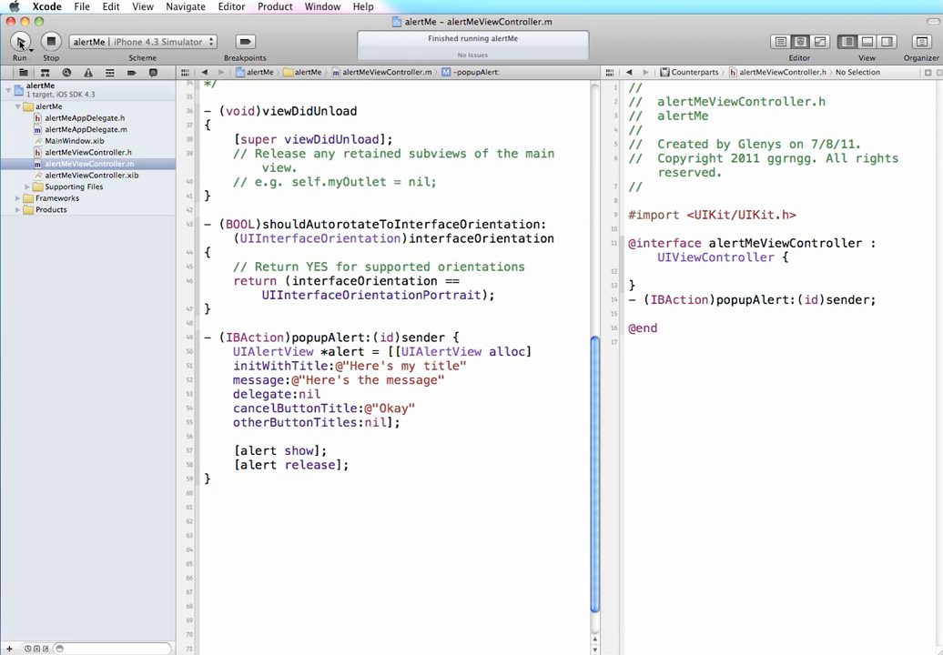
Step: Rerun the app and tap Alert Me! to confirm the alert shows "Here's my title"
click(20, 43)
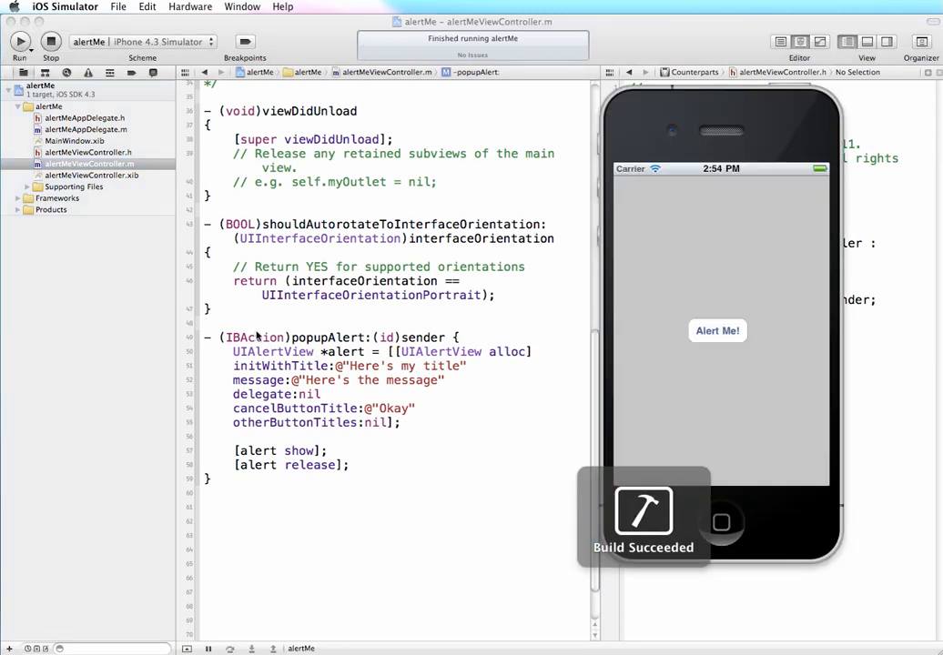
click(717, 331)
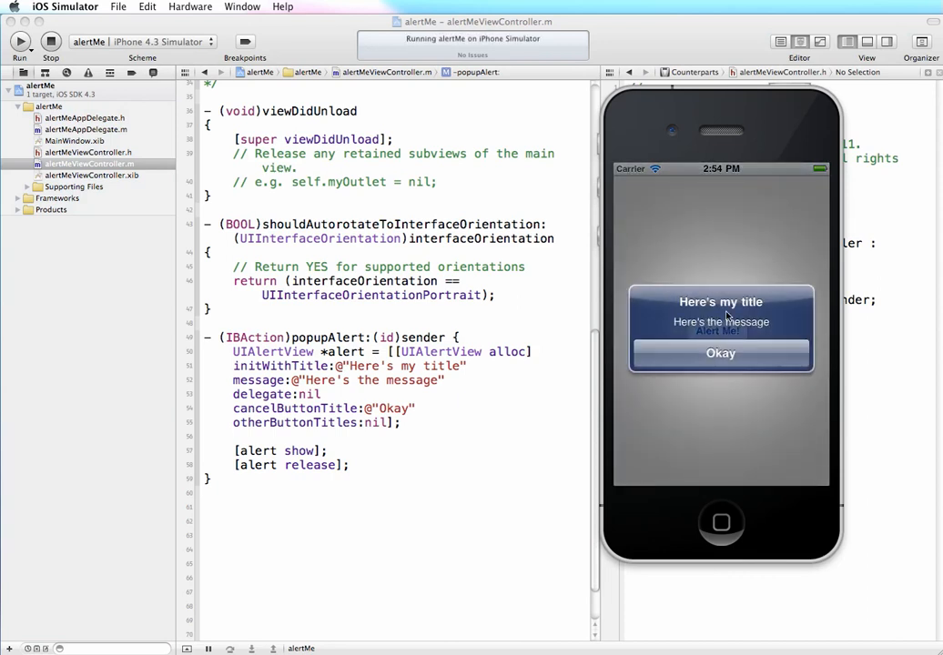
mouse_move(703, 313)
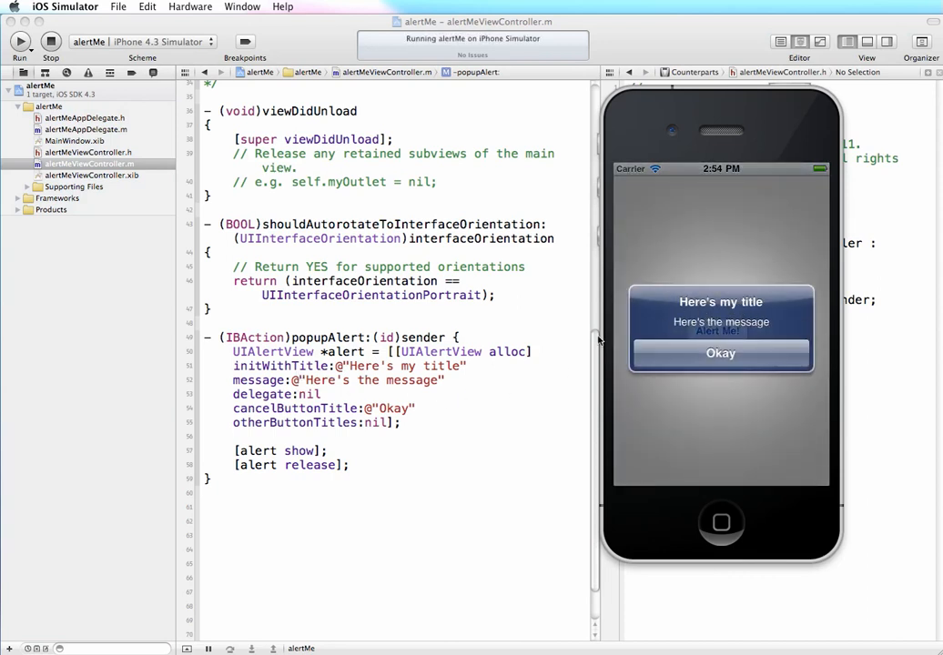
mouse_move(413, 393)
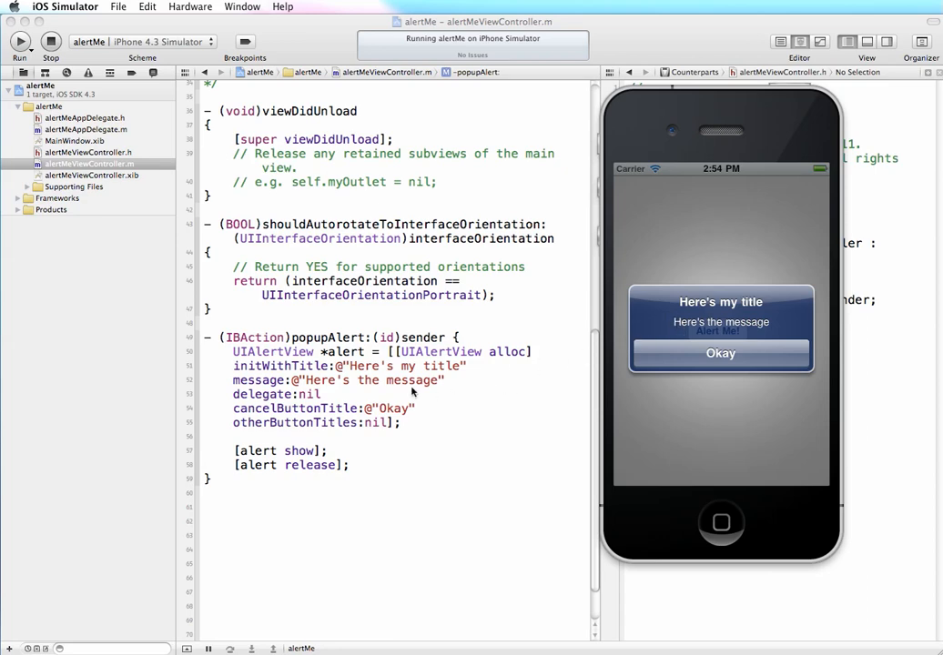
mouse_move(467, 443)
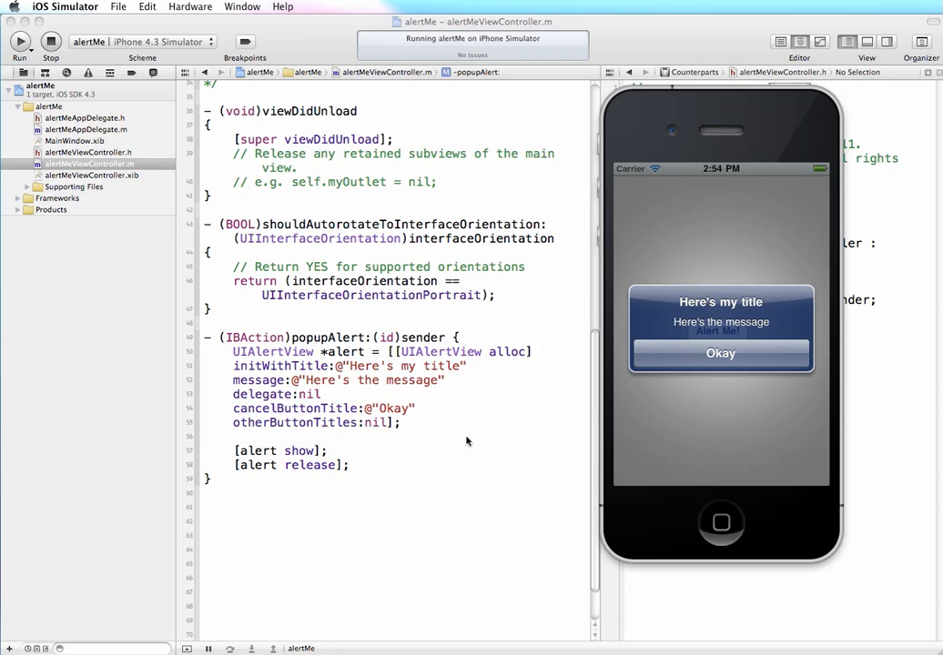